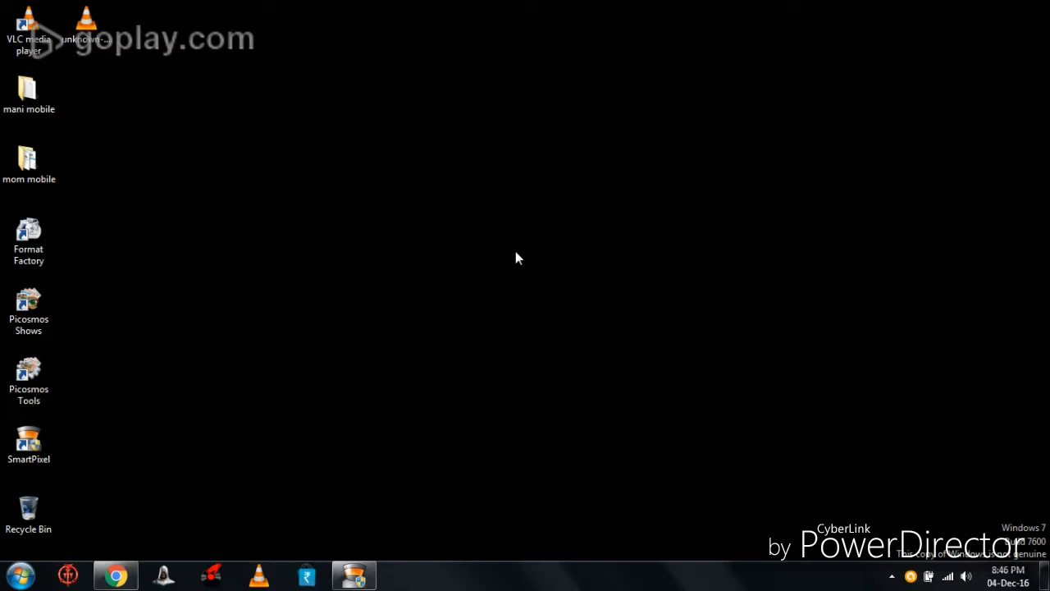
{"action": "mouse_move", "coordinate": [147, 528]}
{"action": "type", "text": "www.routerlogi"}
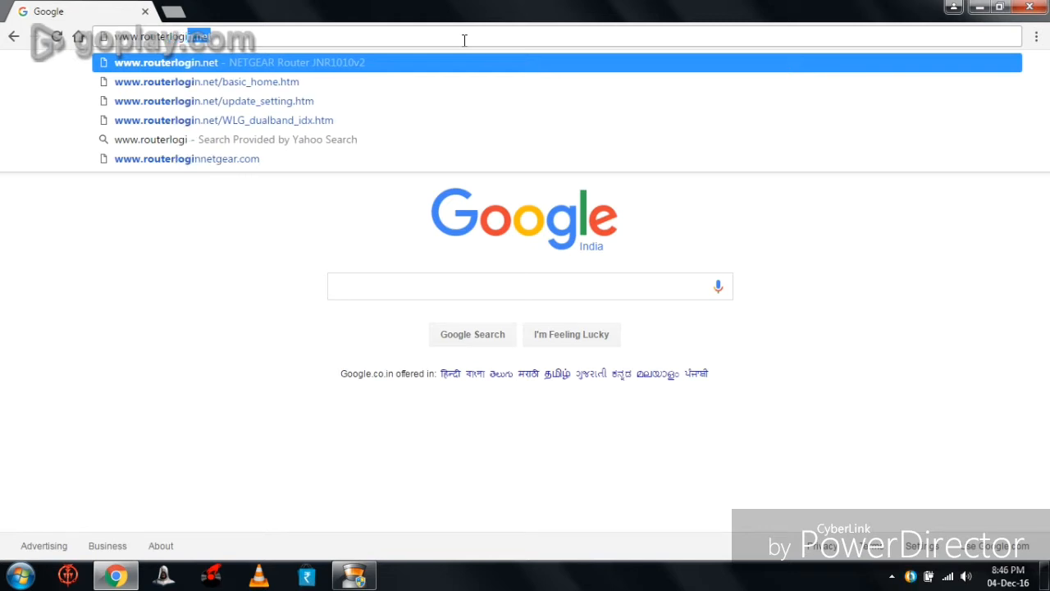
{"action": "key", "text": "Backspace"}
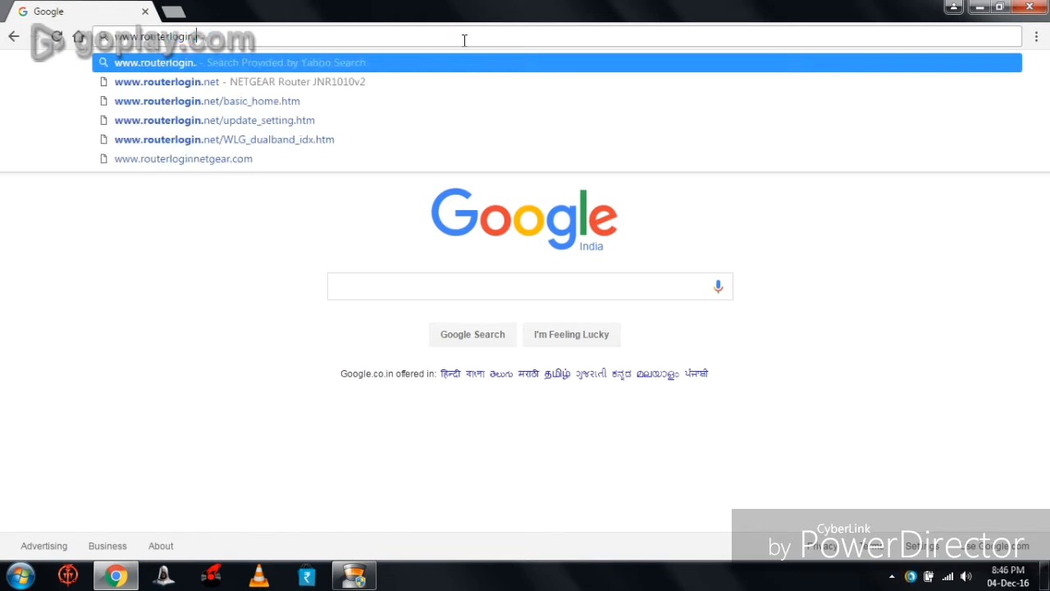
{"action": "key", "text": "Return"}
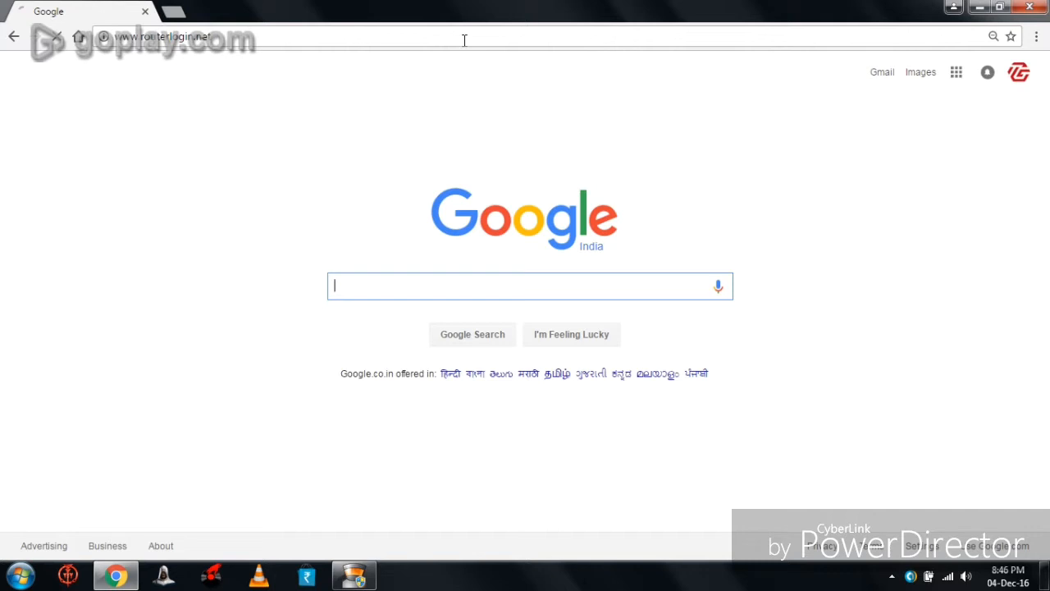
{"action": "key", "text": "Return"}
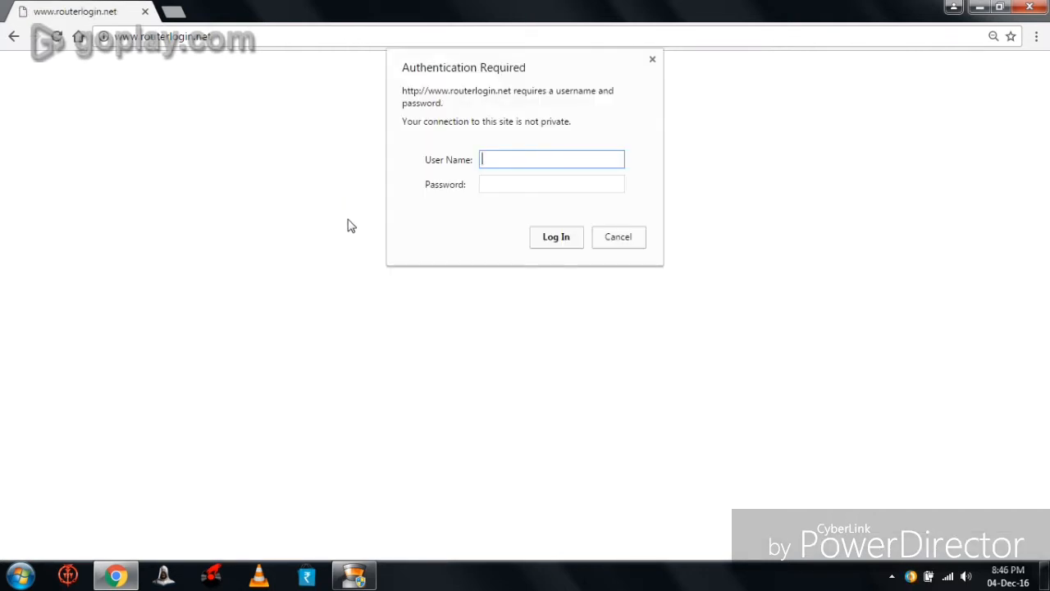
{"action": "mouse_move", "coordinate": [517, 134]}
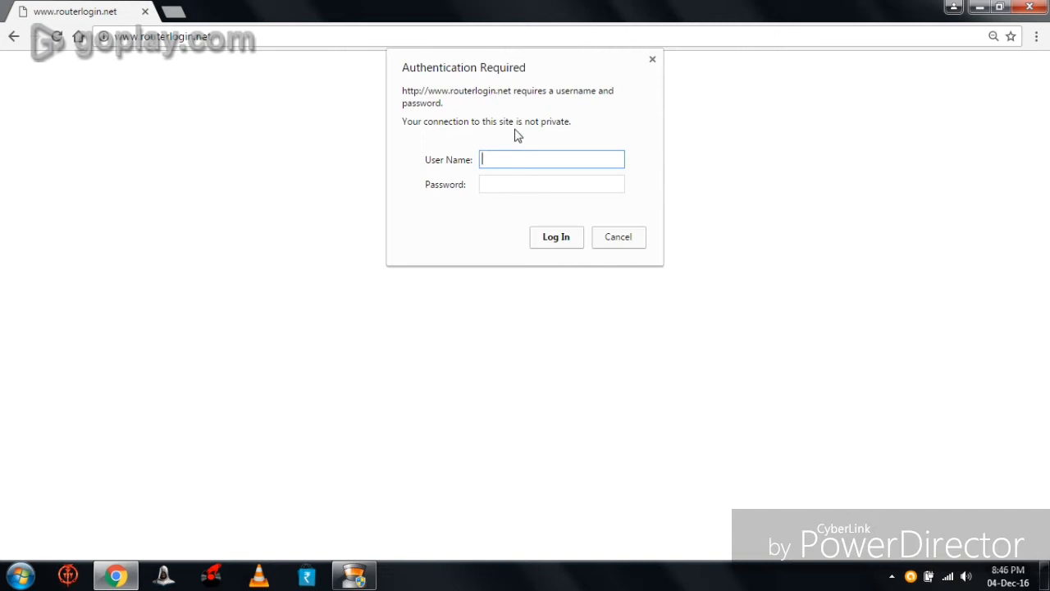
{"action": "mouse_move", "coordinate": [594, 154]}
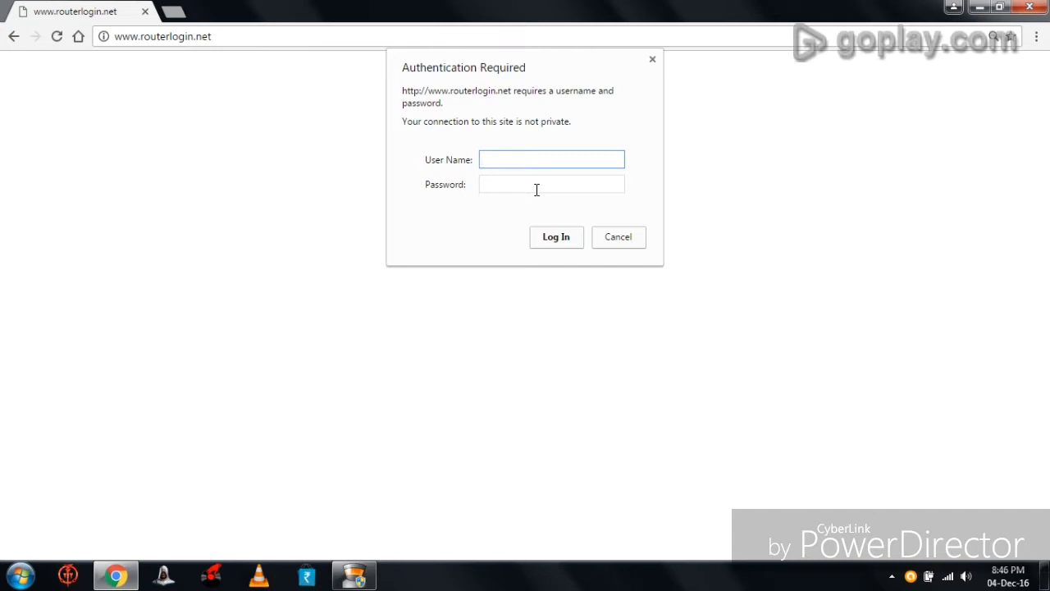
{"action": "mouse_move", "coordinate": [532, 180]}
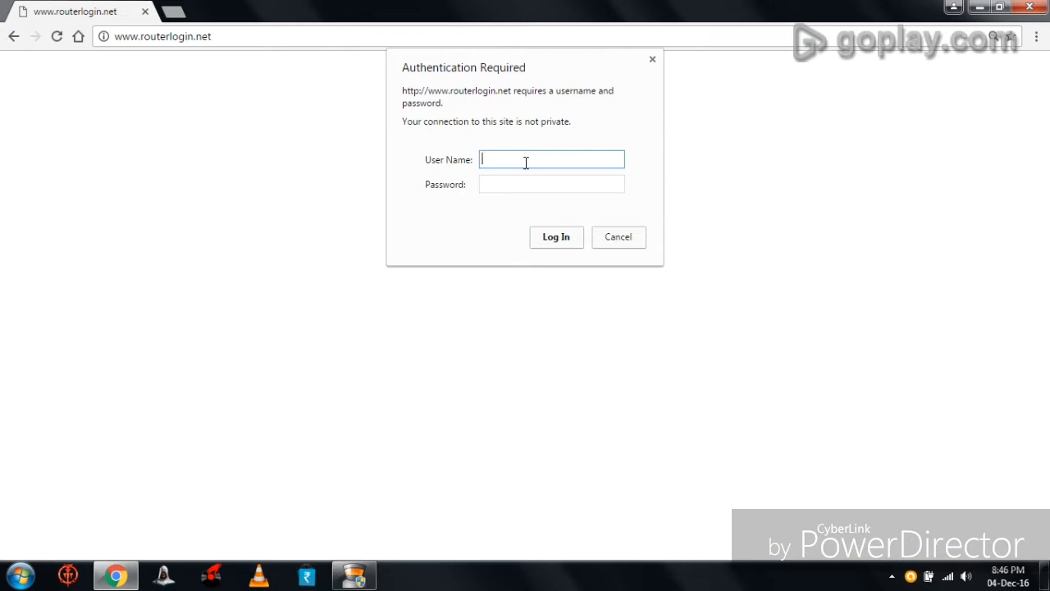
Sign in with the user name admin and the administrator password
{"action": "type", "text": "admin"}
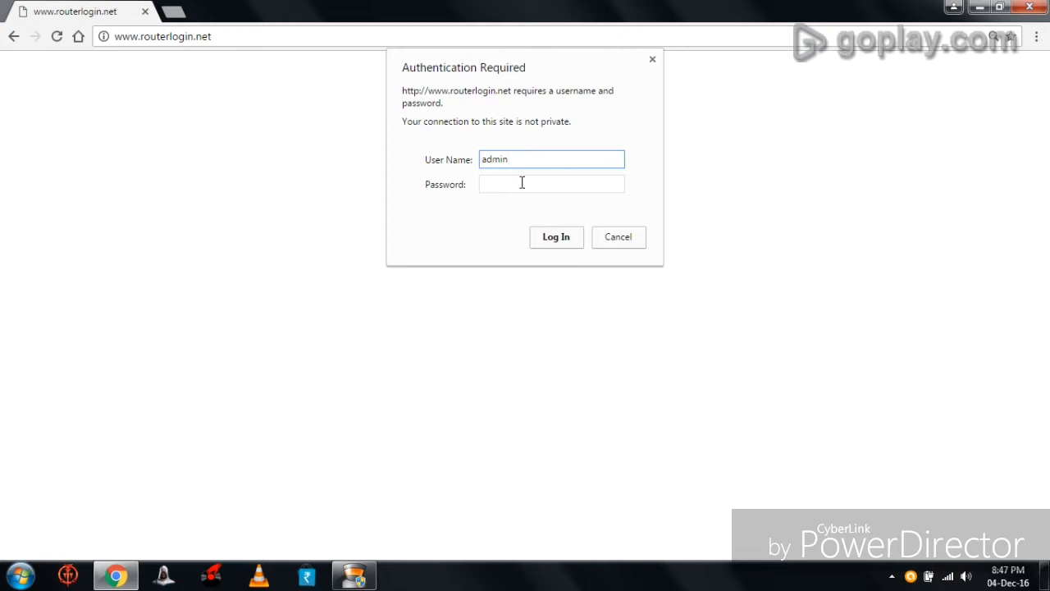
{"action": "left_click", "coordinate": [551, 184]}
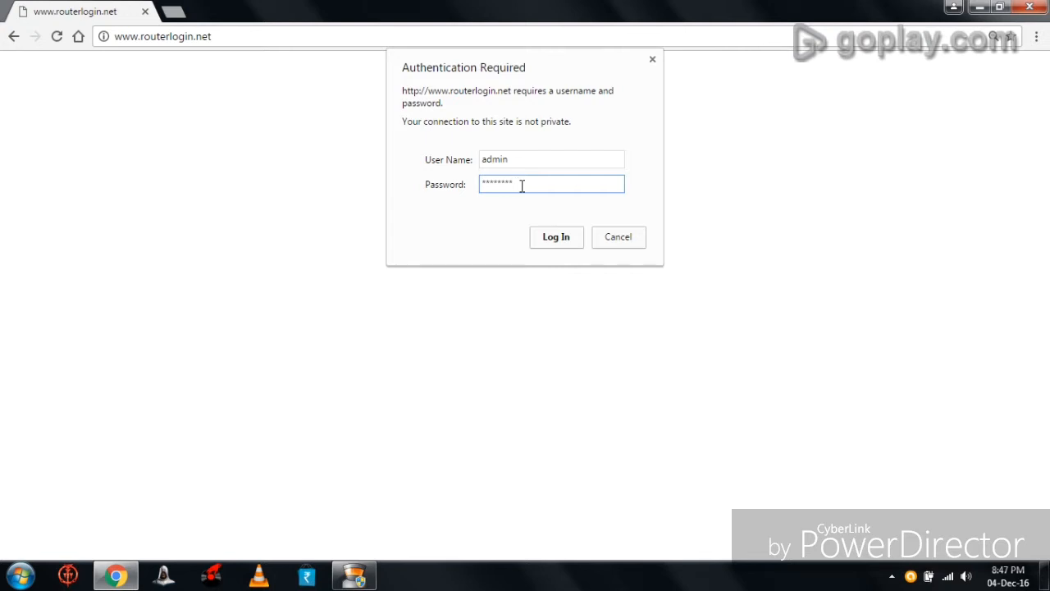
{"action": "left_click", "coordinate": [554, 236]}
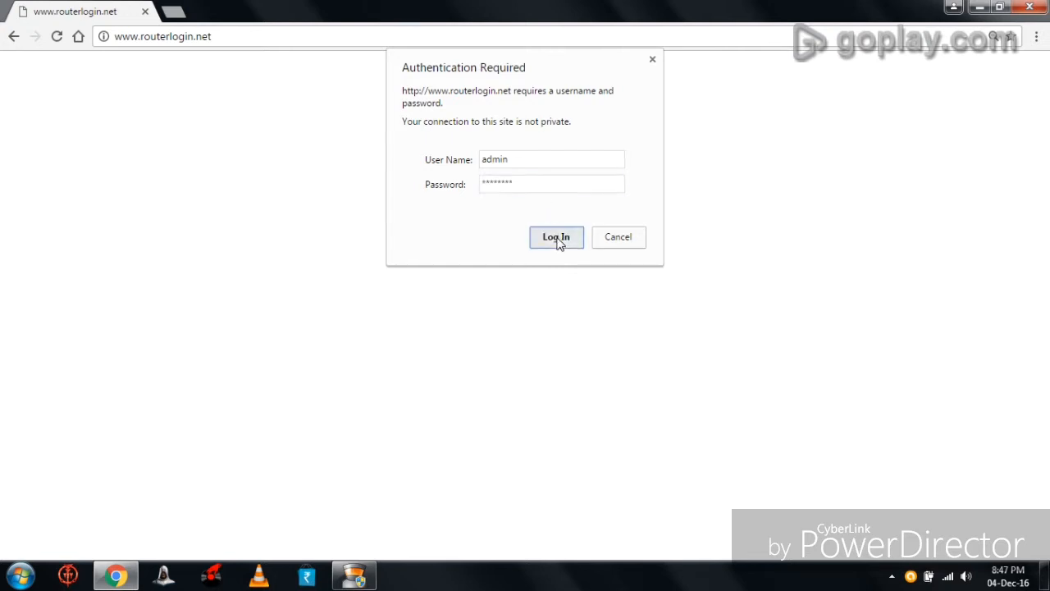
Finish signing in so the JNR1010v2 Basic Home dashboard loads
{"action": "left_click", "coordinate": [555, 236]}
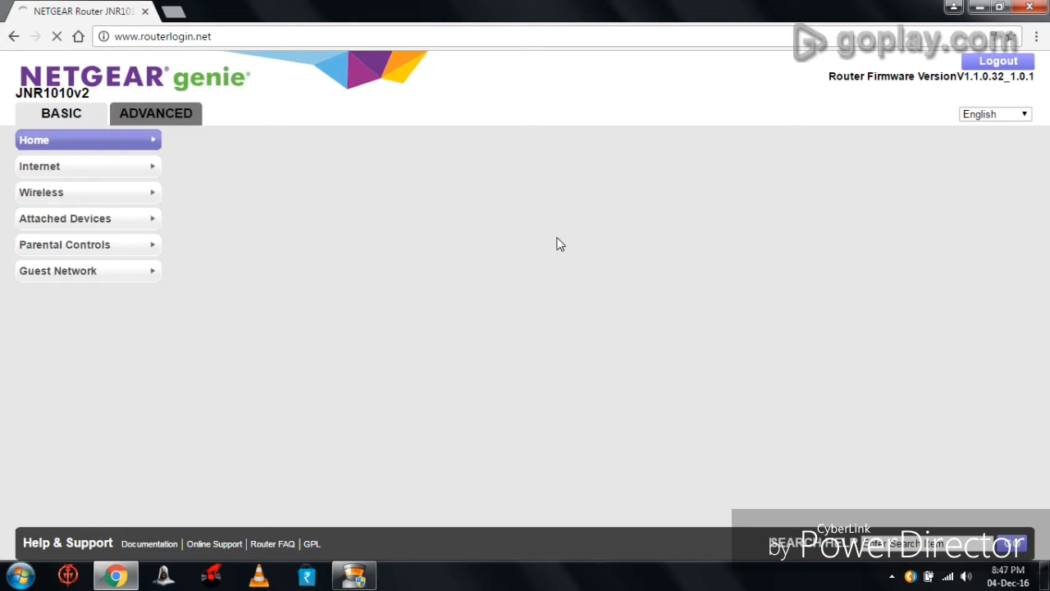
{"action": "mouse_move", "coordinate": [566, 228]}
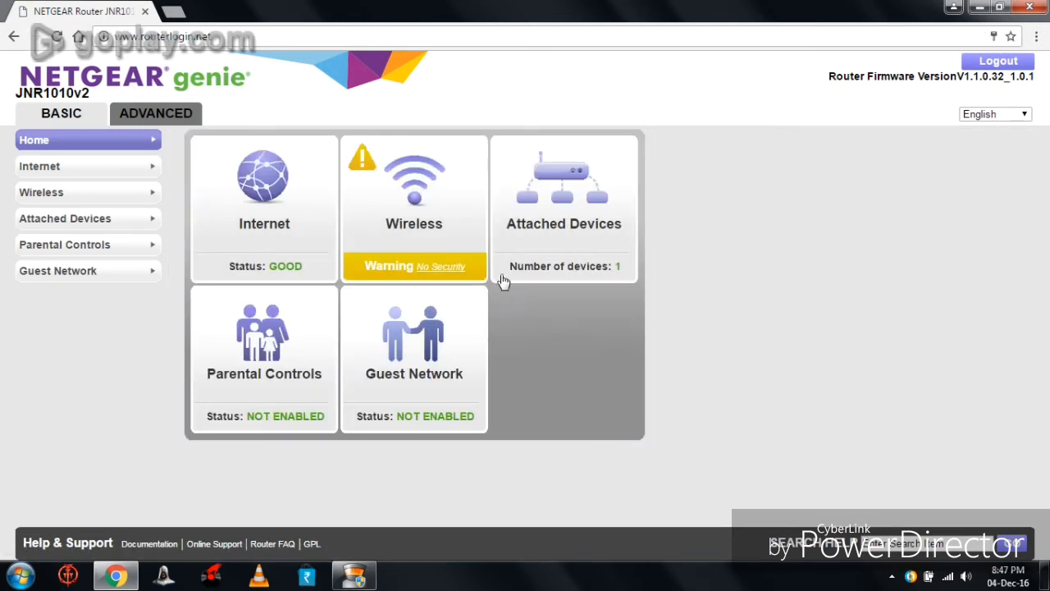
{"action": "mouse_move", "coordinate": [367, 243]}
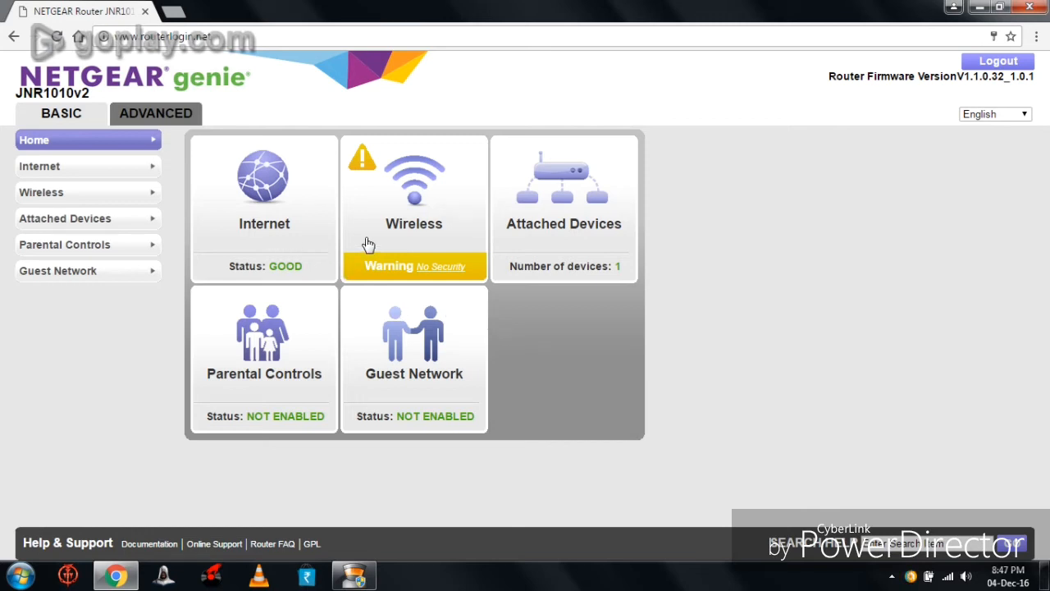
{"action": "mouse_move", "coordinate": [272, 345]}
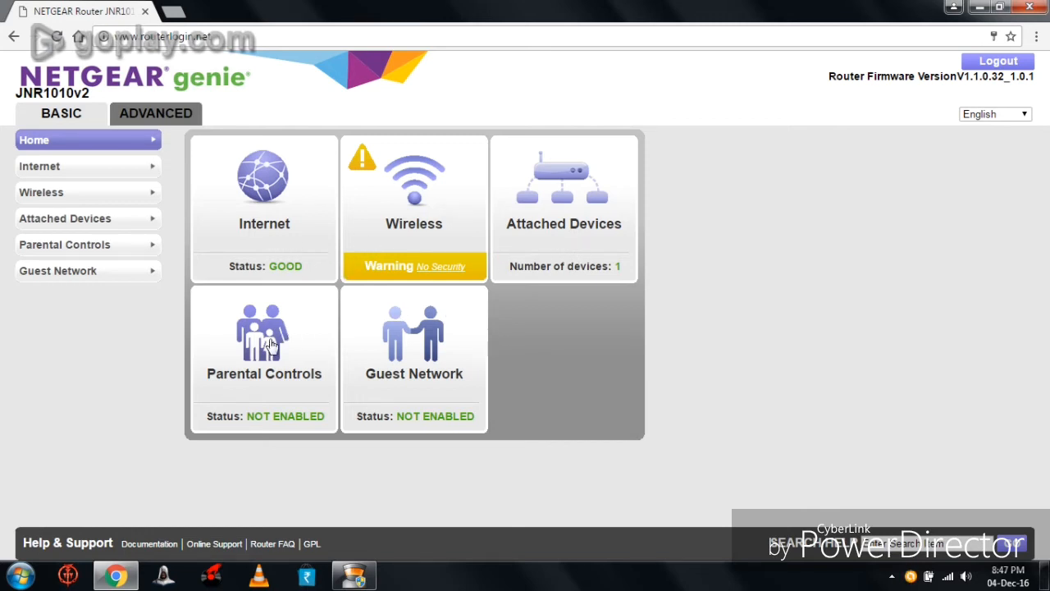
{"action": "mouse_move", "coordinate": [432, 398]}
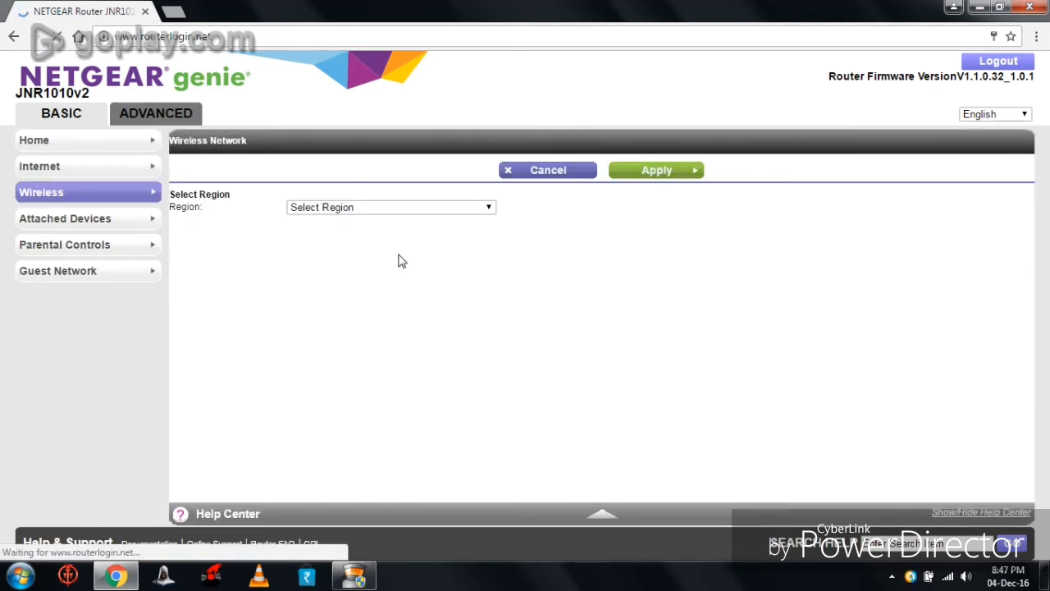
{"action": "mouse_move", "coordinate": [343, 276]}
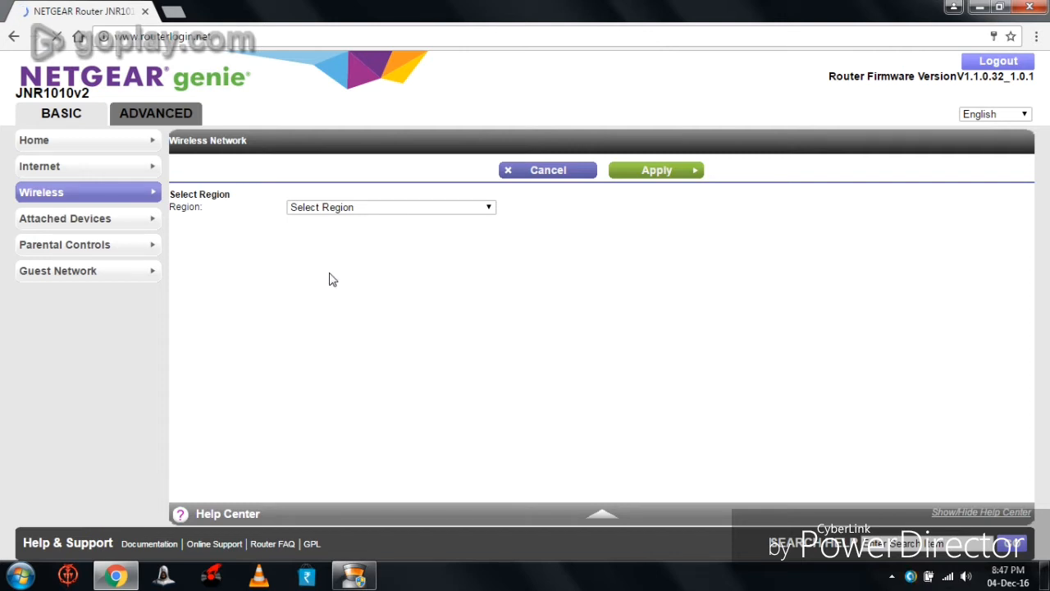
Set the region to Europe and replace the SSID netgear with MB23
{"action": "left_click", "coordinate": [391, 207]}
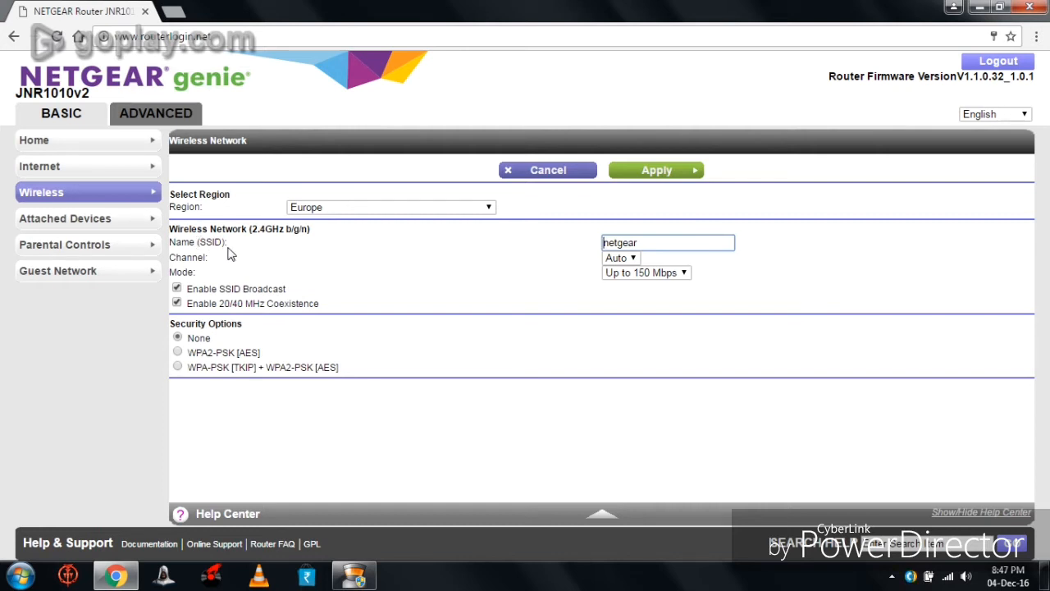
{"action": "left_click", "coordinate": [666, 243]}
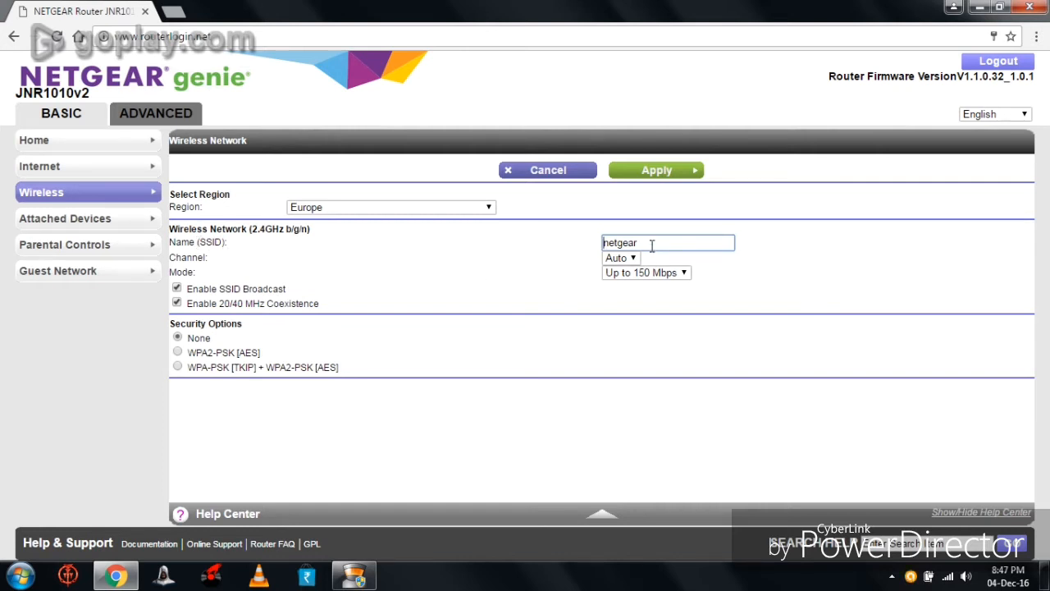
{"action": "left_click", "coordinate": [668, 243]}
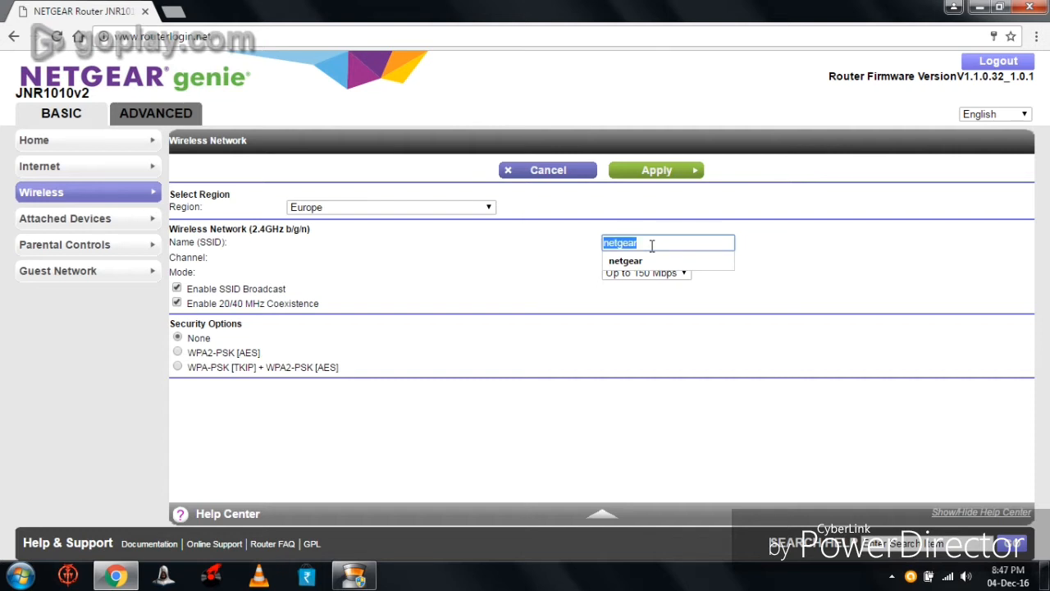
{"action": "type", "text": "m"}
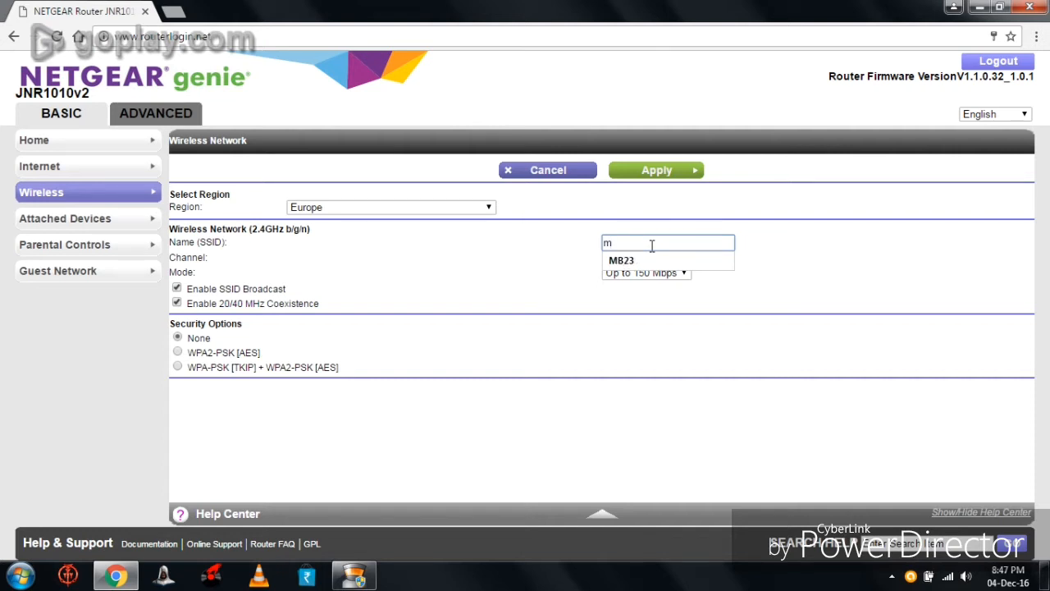
{"action": "type", "text": "M"}
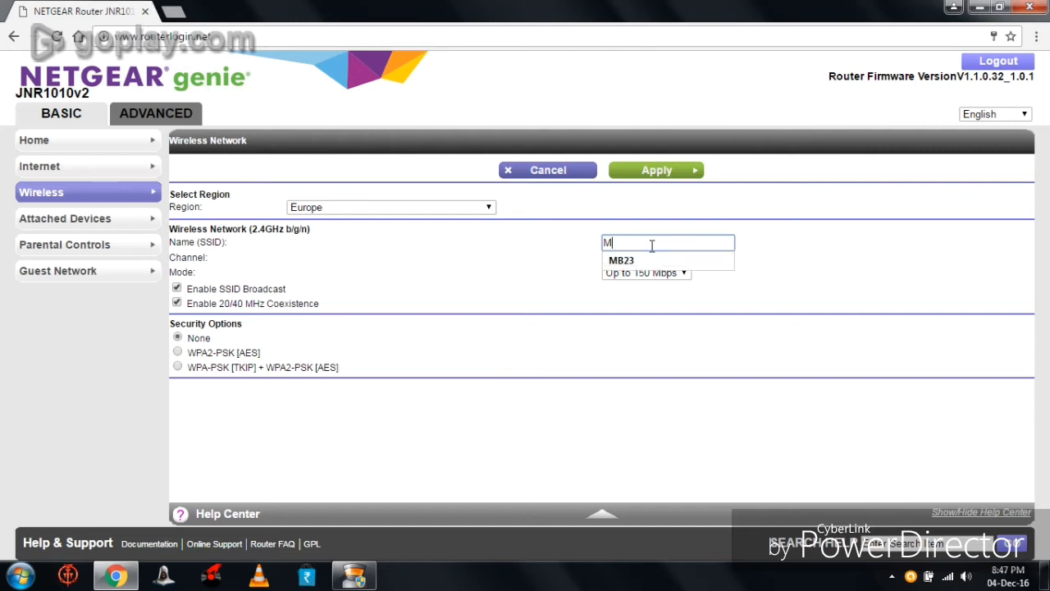
{"action": "type", "text": "B23"}
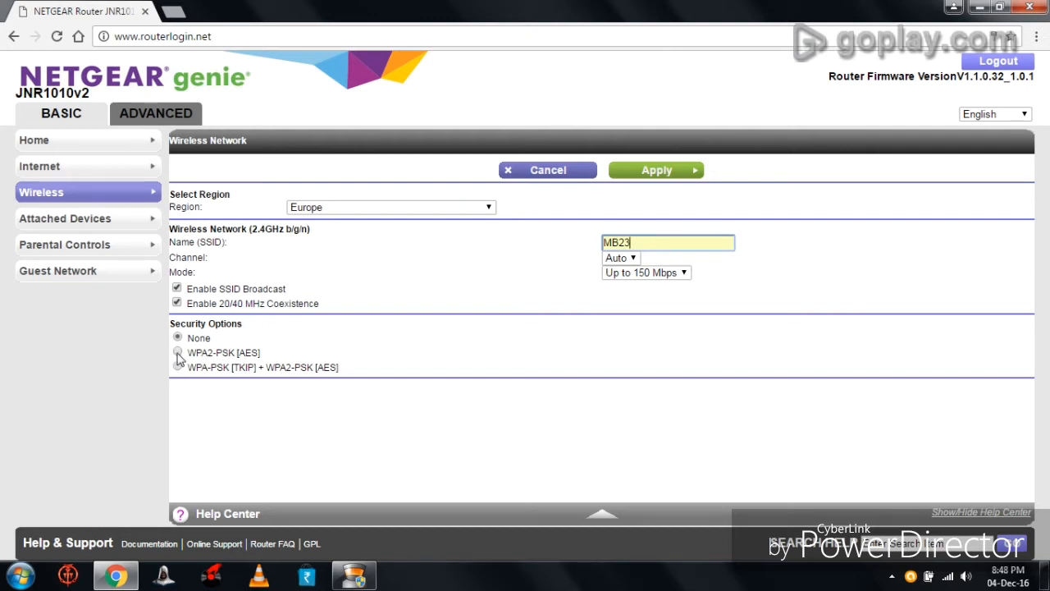
Choose WPA2-PSK [AES] security for the wireless network
{"action": "left_click", "coordinate": [657, 169]}
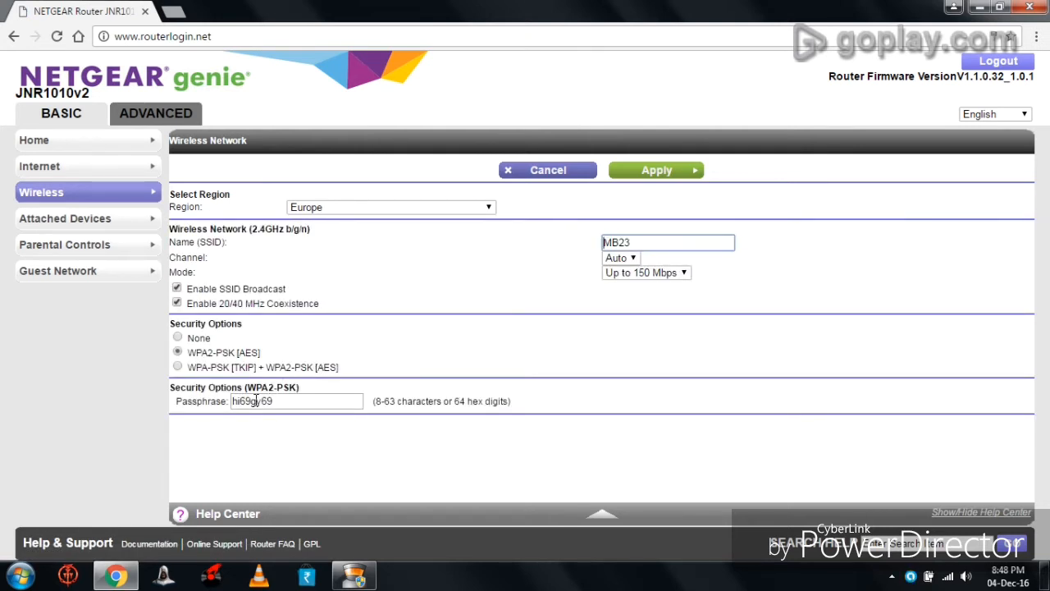
{"action": "mouse_move", "coordinate": [259, 430]}
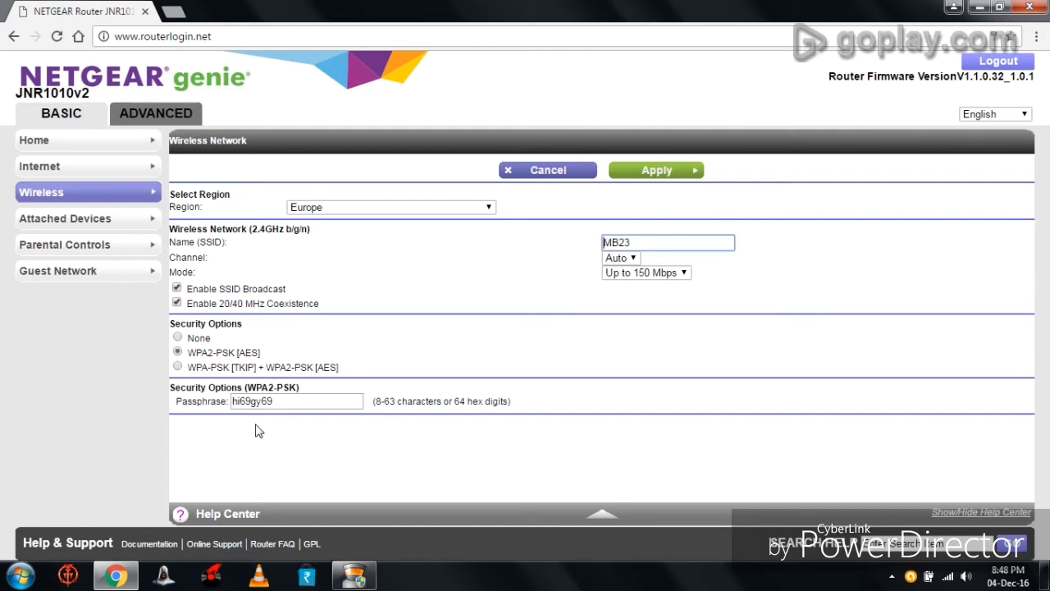
{"action": "mouse_move", "coordinate": [304, 425]}
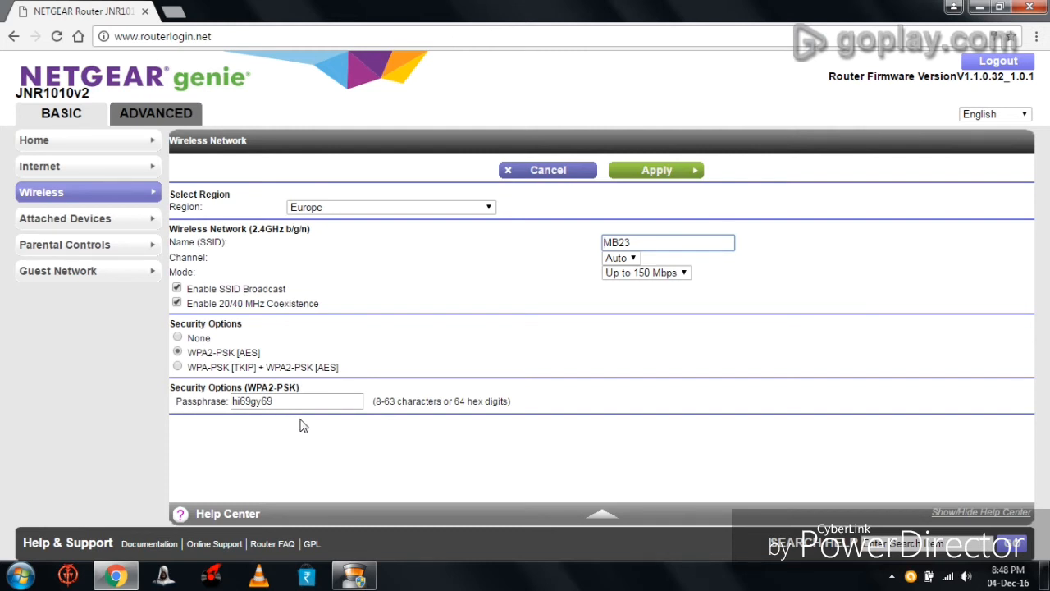
{"action": "mouse_move", "coordinate": [296, 424]}
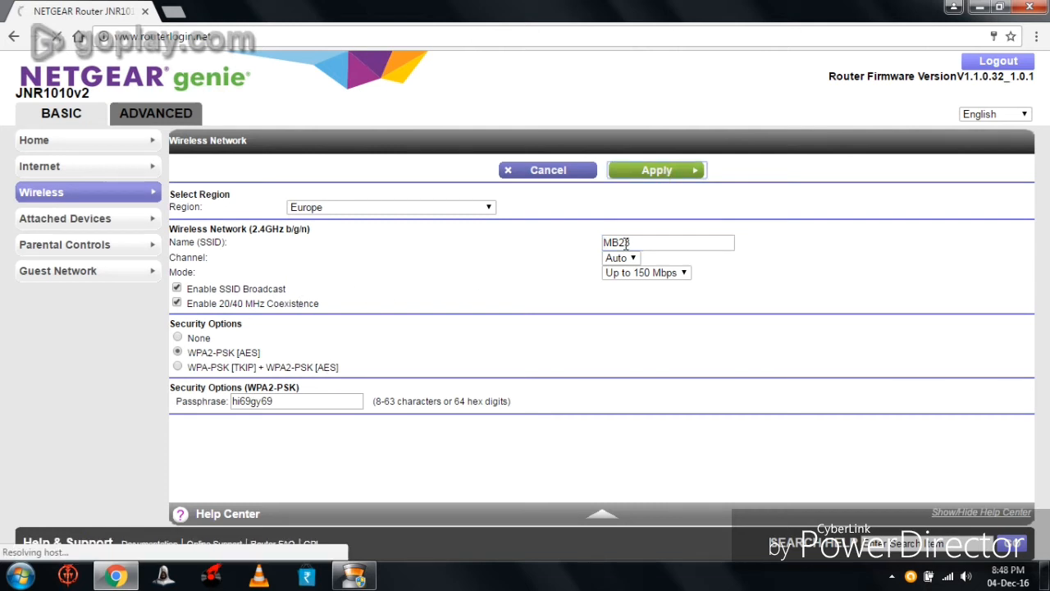
Apply the MB23 name and WPA2-PSK [AES] settings and let the router reload
{"action": "left_click", "coordinate": [656, 169]}
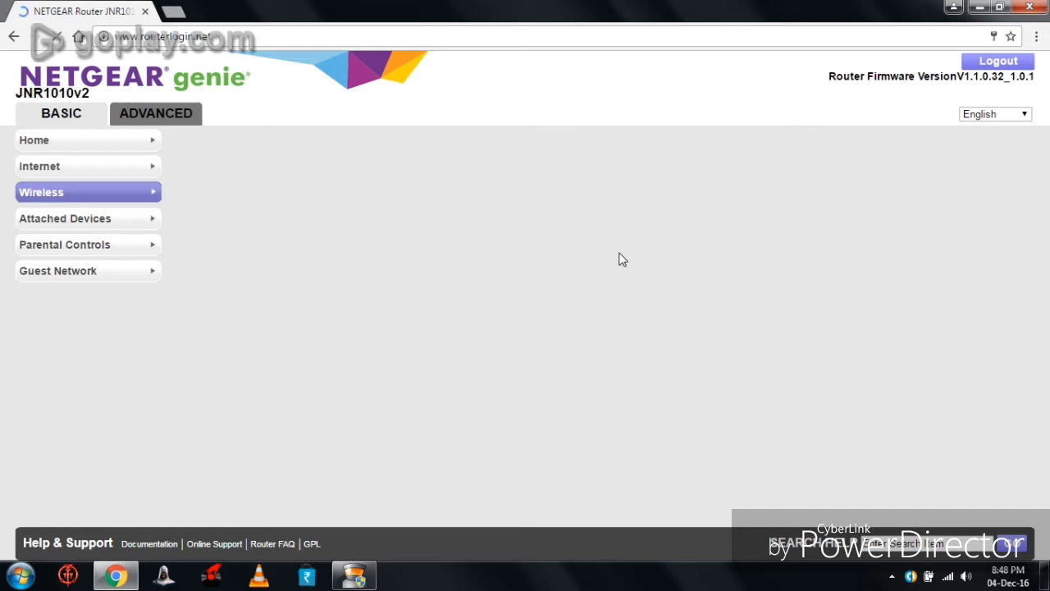
{"action": "mouse_move", "coordinate": [627, 250]}
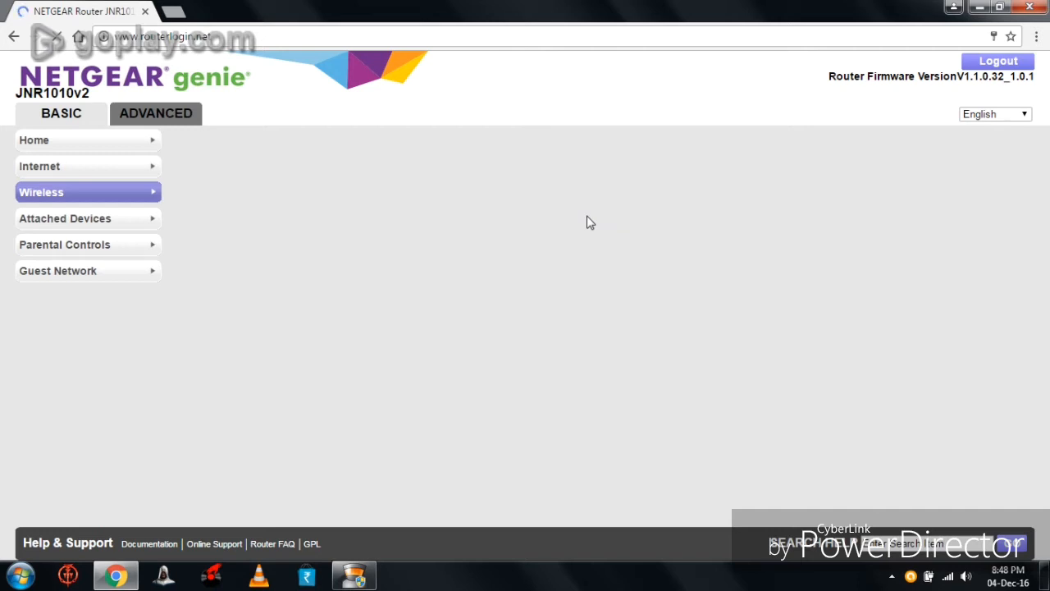
{"action": "left_click", "coordinate": [88, 191]}
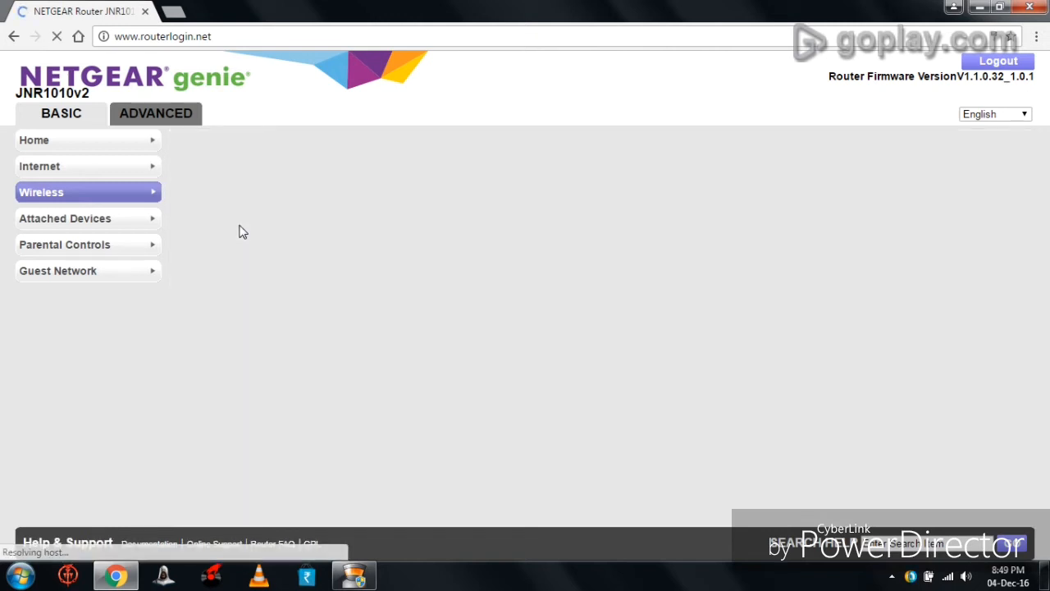
Disable Enable SSID Broadcast for MB23 and apply the wireless settings
{"action": "left_click", "coordinate": [88, 190]}
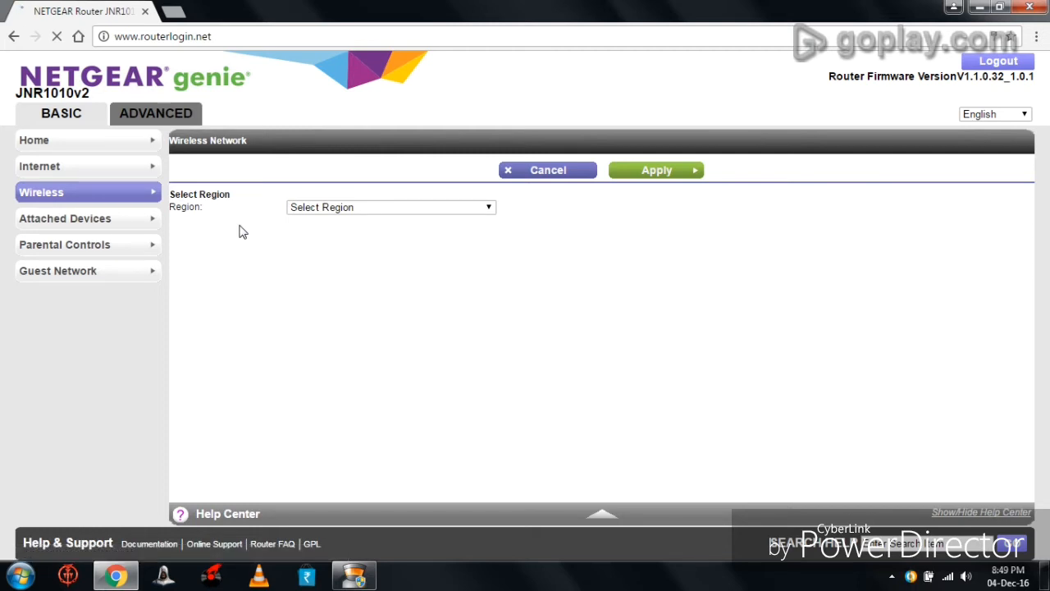
{"action": "left_click", "coordinate": [390, 207]}
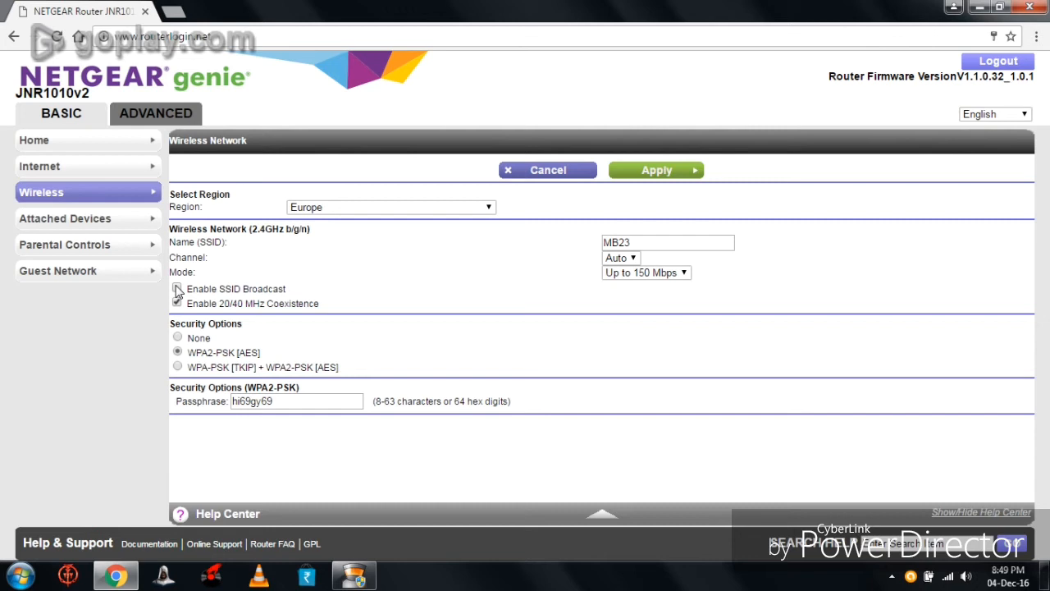
{"action": "left_click", "coordinate": [177, 289]}
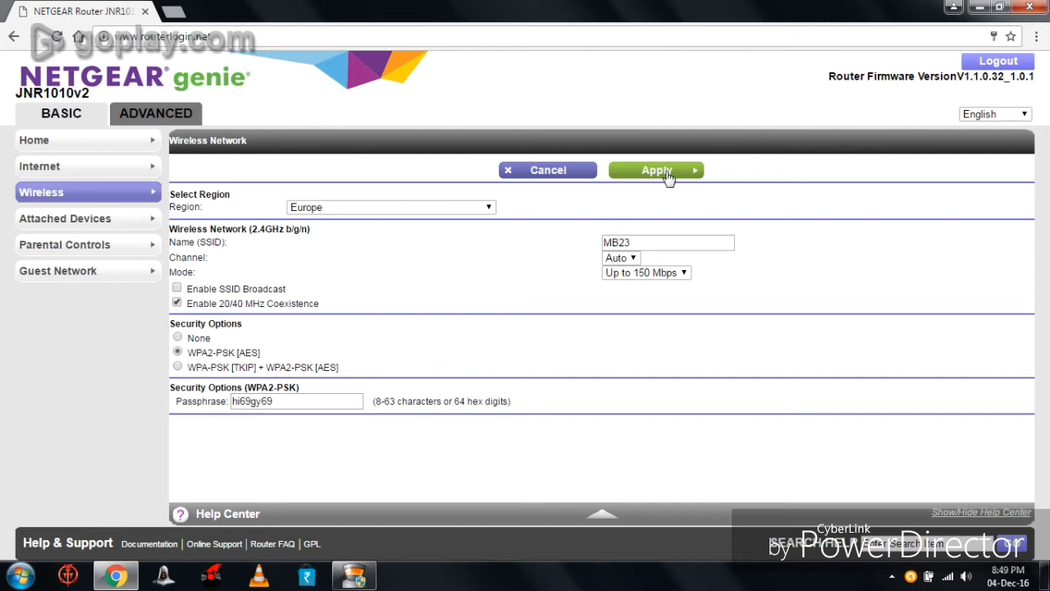
{"action": "left_click", "coordinate": [656, 169]}
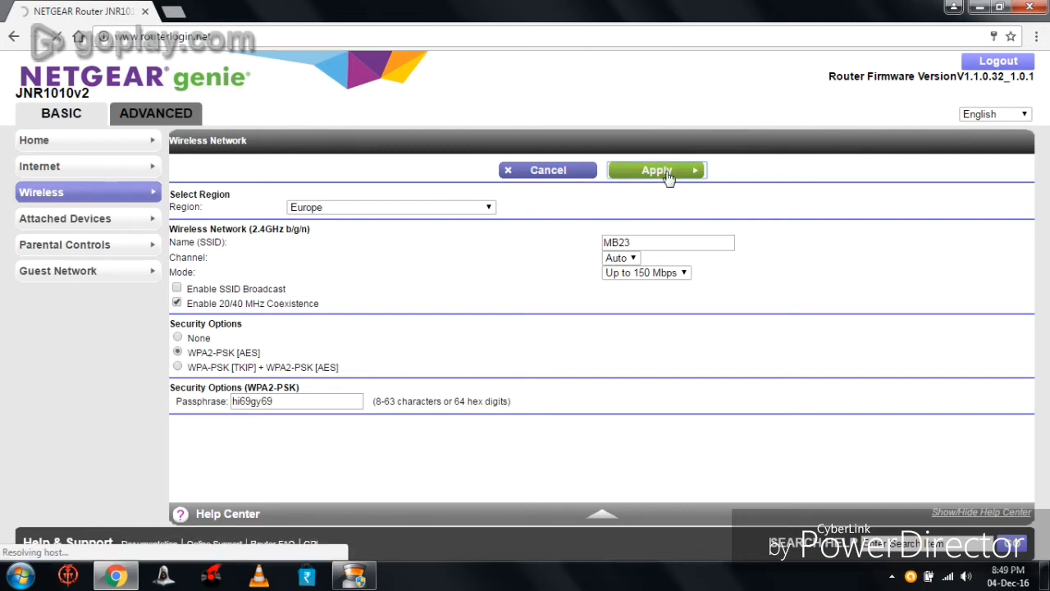
Let the hidden-SSID settings finish applying and return to the Wireless page
{"action": "left_click", "coordinate": [656, 169]}
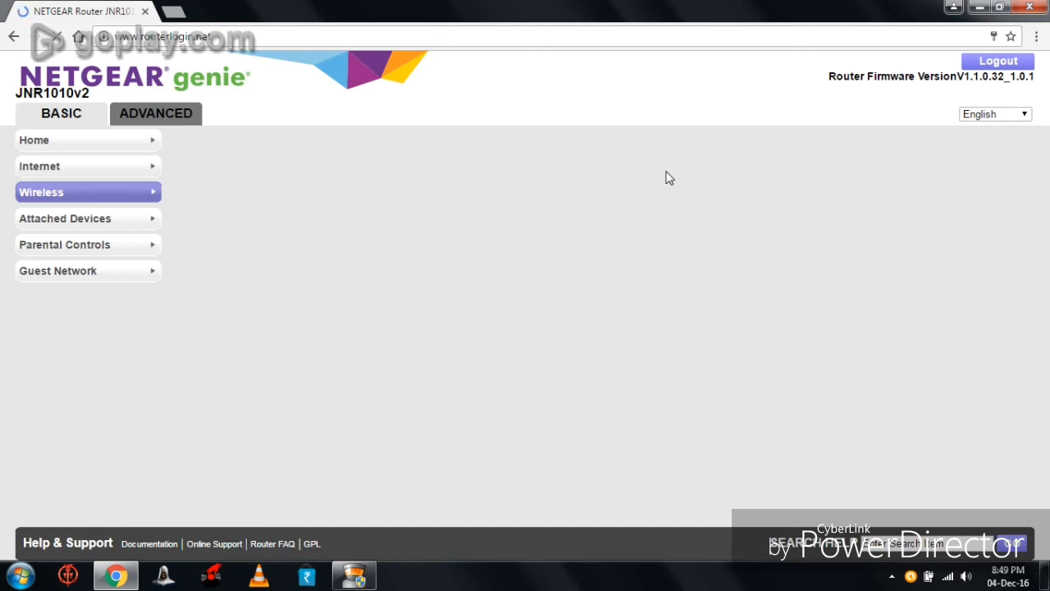
{"action": "mouse_move", "coordinate": [657, 200]}
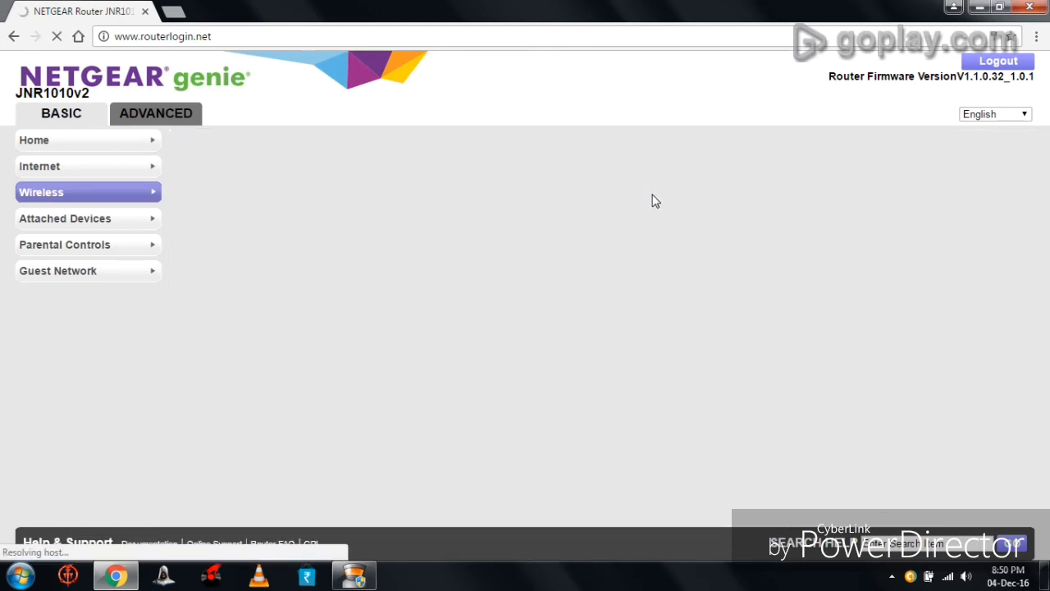
{"action": "left_click", "coordinate": [88, 190]}
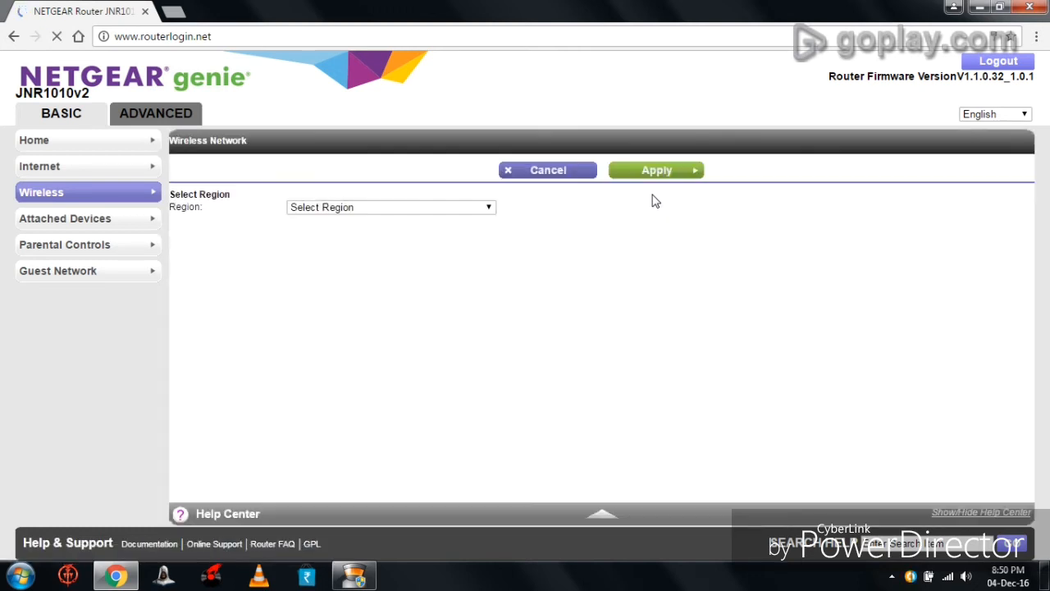
{"action": "mouse_move", "coordinate": [739, 288]}
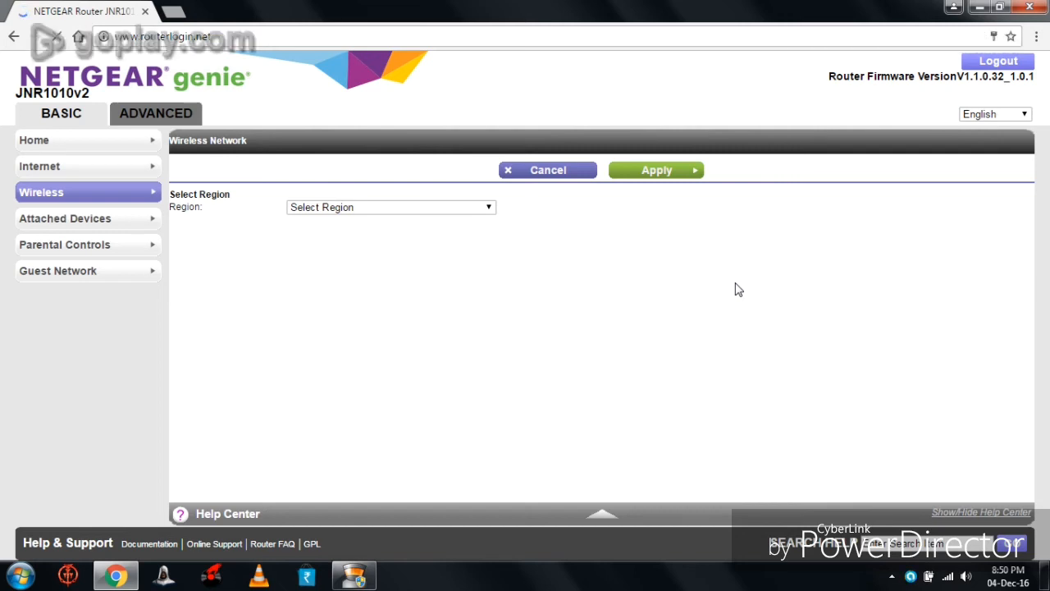
Go to the ADVANCED tab's Advanced Setup and load Advanced Wireless Settings
{"action": "left_click", "coordinate": [390, 206]}
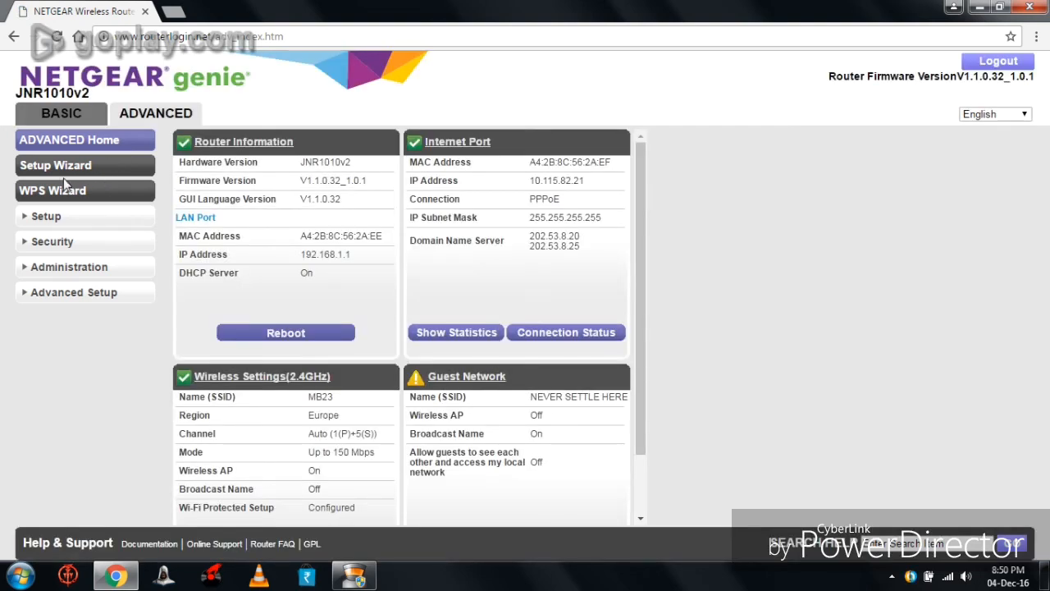
{"action": "left_click", "coordinate": [72, 292]}
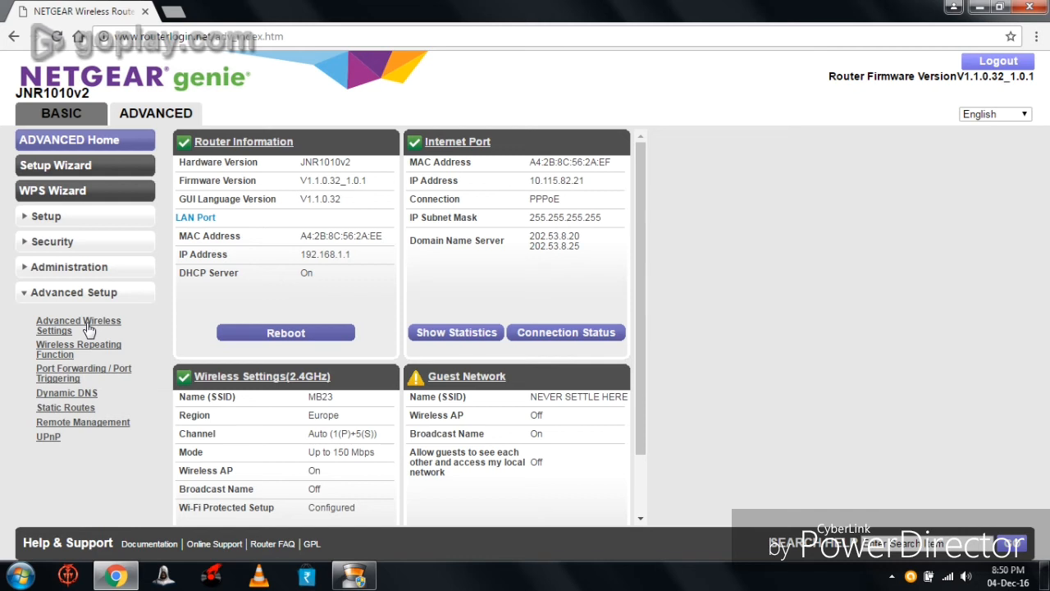
{"action": "left_click", "coordinate": [79, 325]}
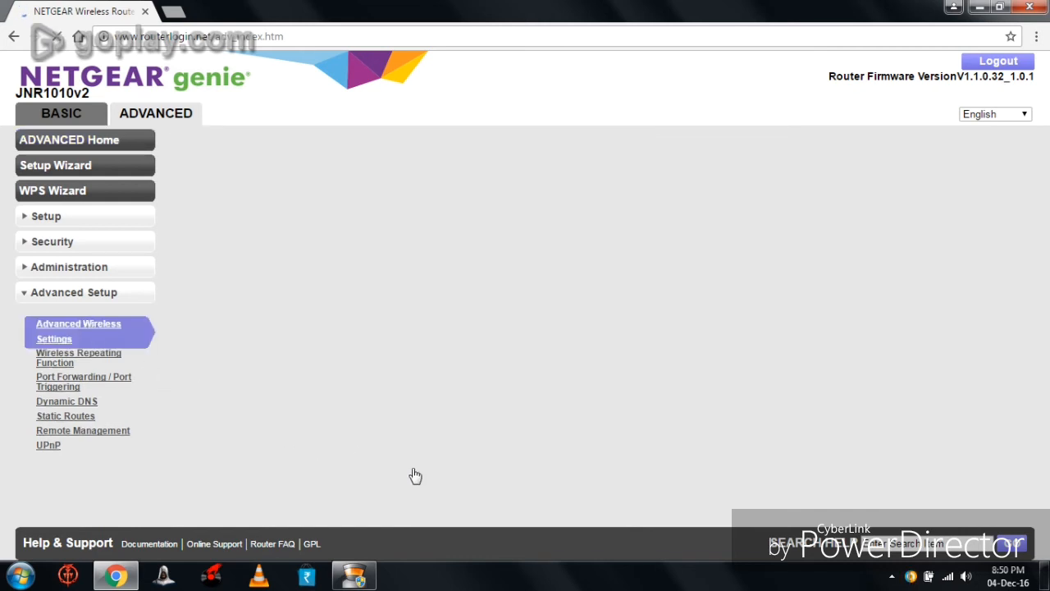
Bring up the Wireless Card Access List with its seven known devices via Set Up Access List
{"action": "left_click", "coordinate": [79, 332]}
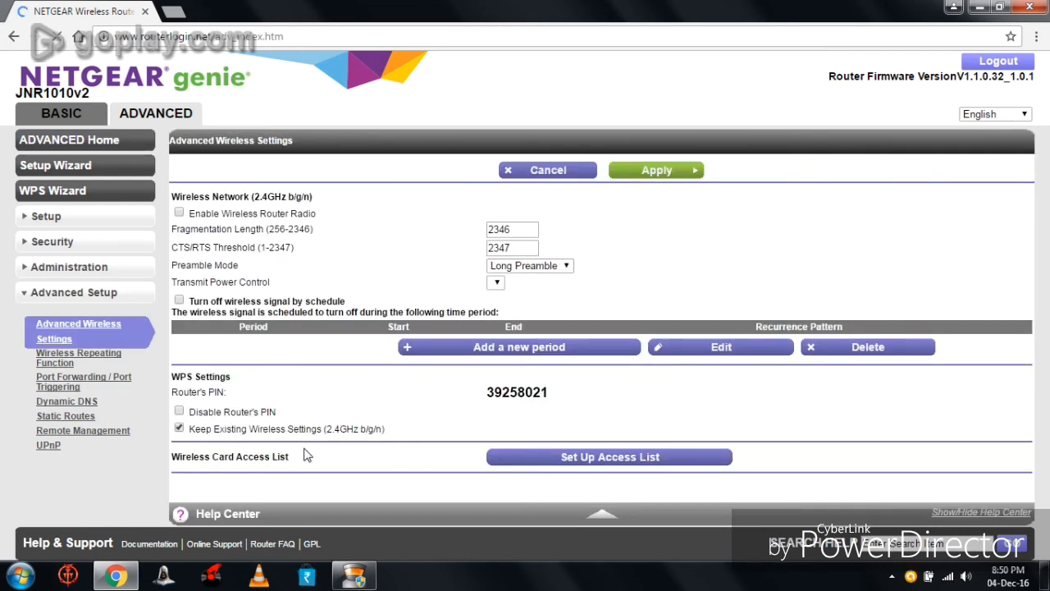
{"action": "left_click", "coordinate": [179, 213]}
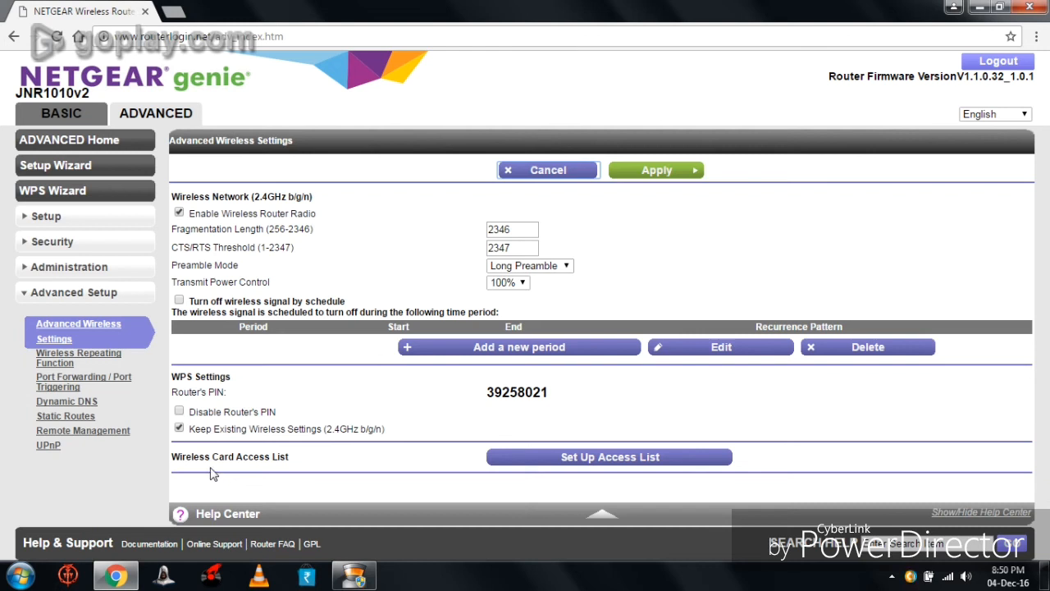
{"action": "mouse_move", "coordinate": [610, 479]}
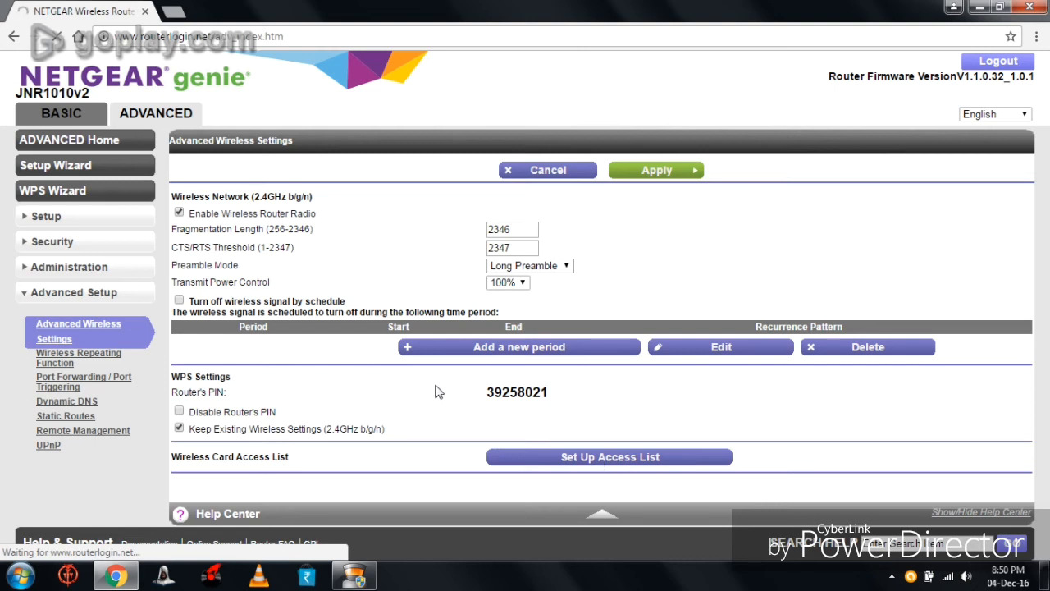
{"action": "left_click", "coordinate": [609, 456]}
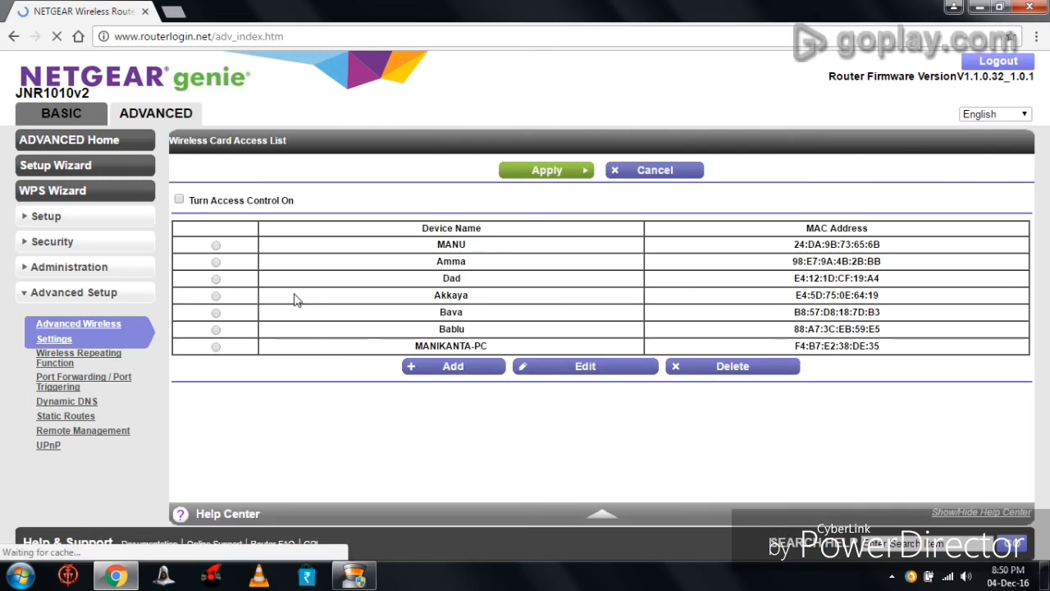
Enable Turn Access Control On for the Wireless Card Access List of seven devices
{"action": "left_click", "coordinate": [216, 243]}
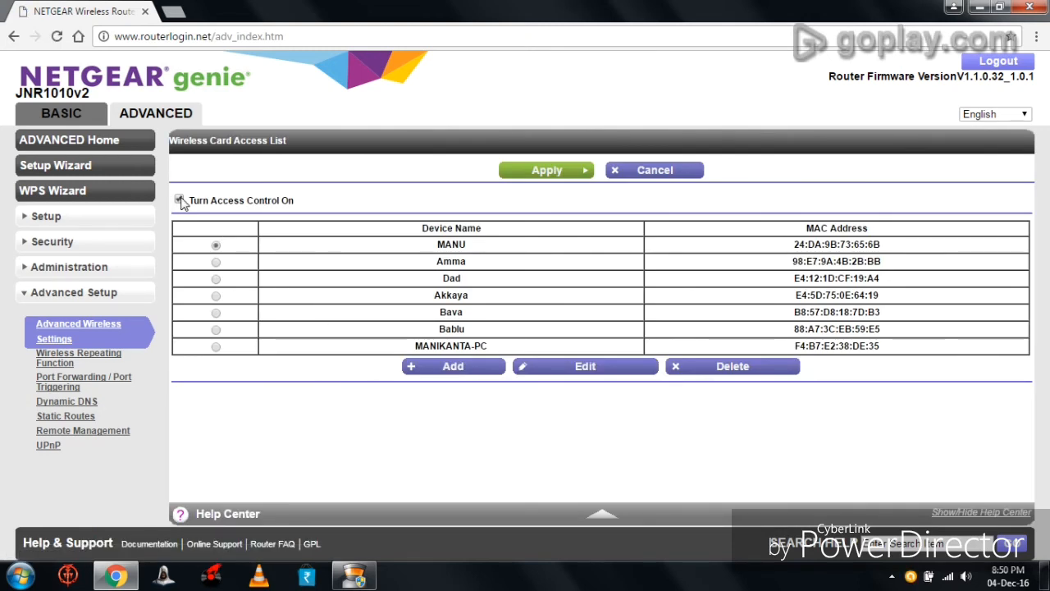
{"action": "left_click", "coordinate": [179, 200]}
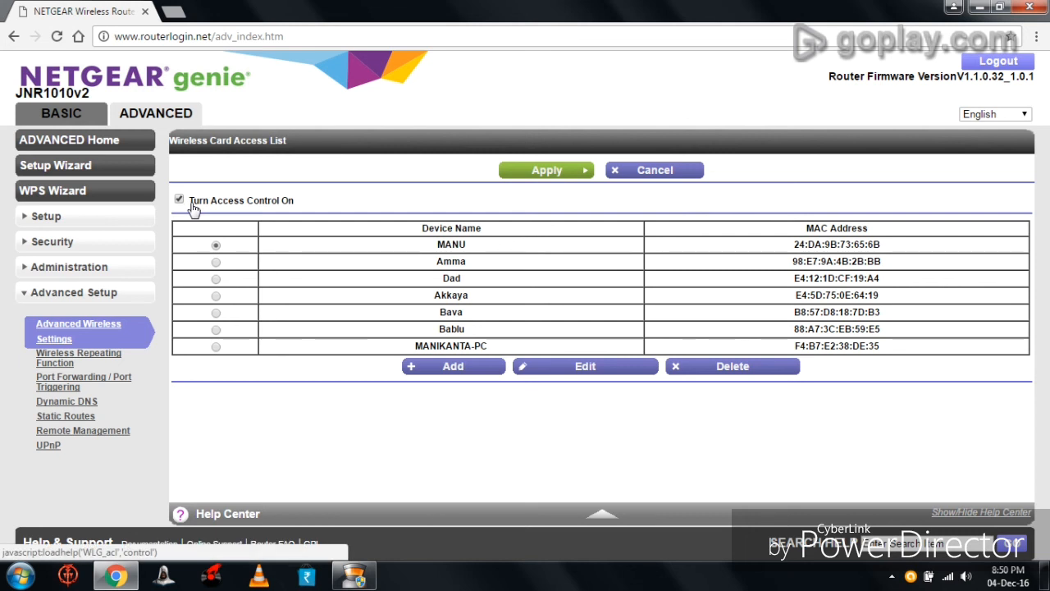
{"action": "mouse_move", "coordinate": [554, 270]}
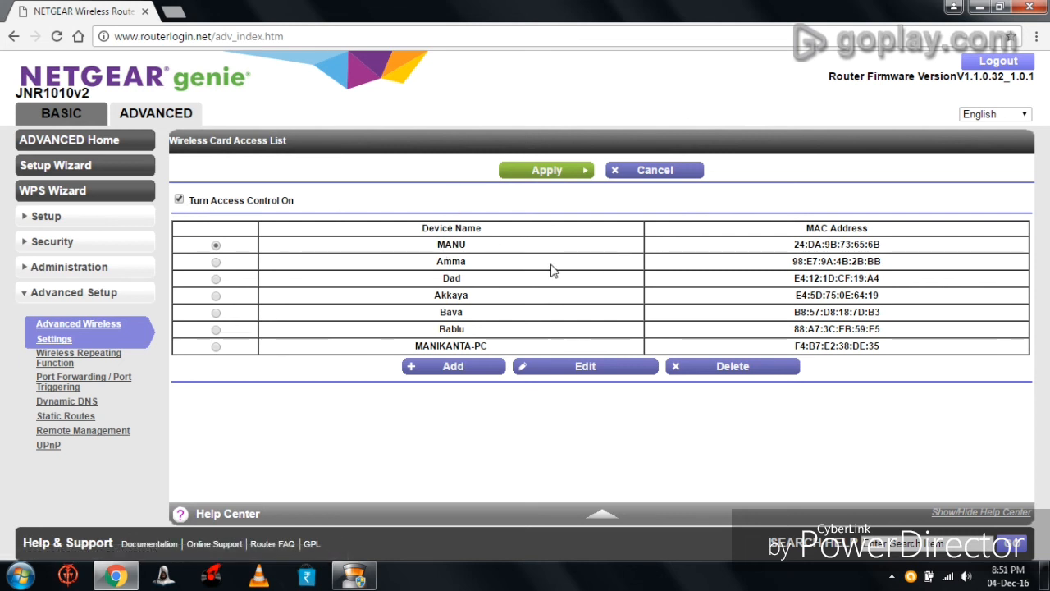
{"action": "mouse_move", "coordinate": [772, 264]}
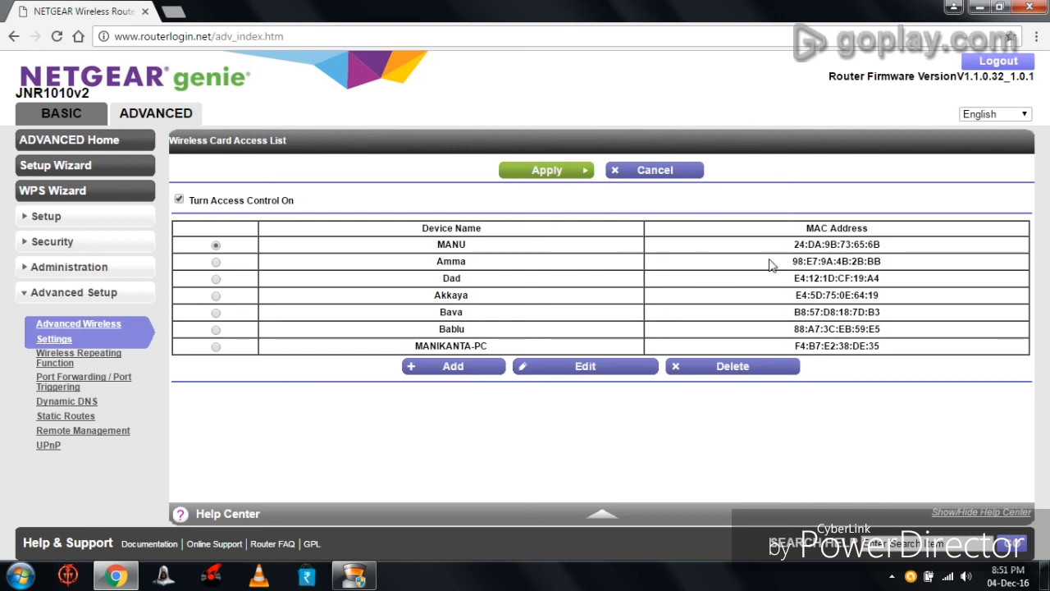
{"action": "mouse_move", "coordinate": [751, 274]}
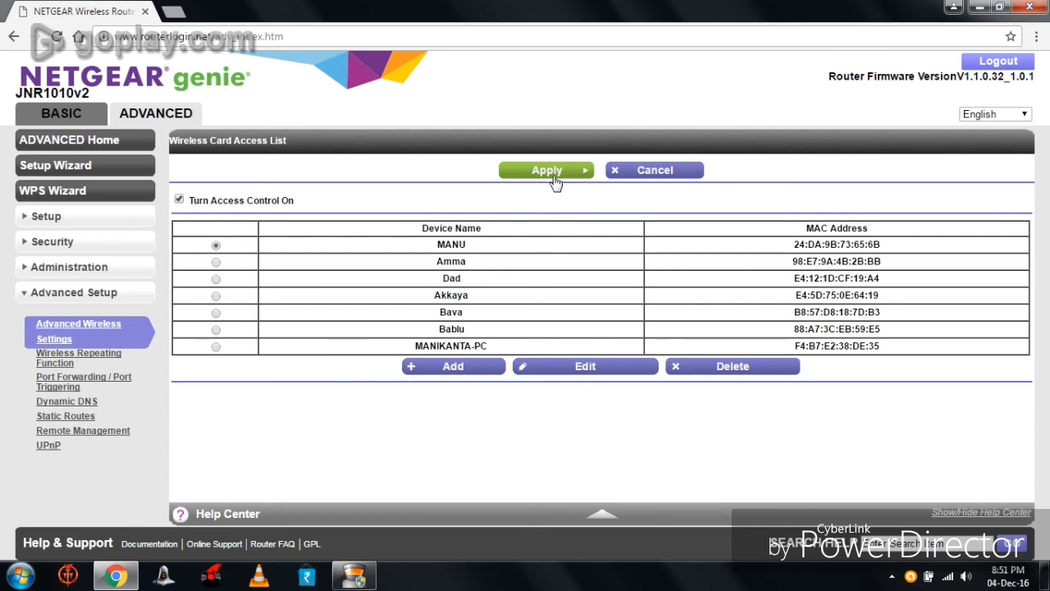
Apply the access-list change and let the router update its settings
{"action": "left_click", "coordinate": [547, 169]}
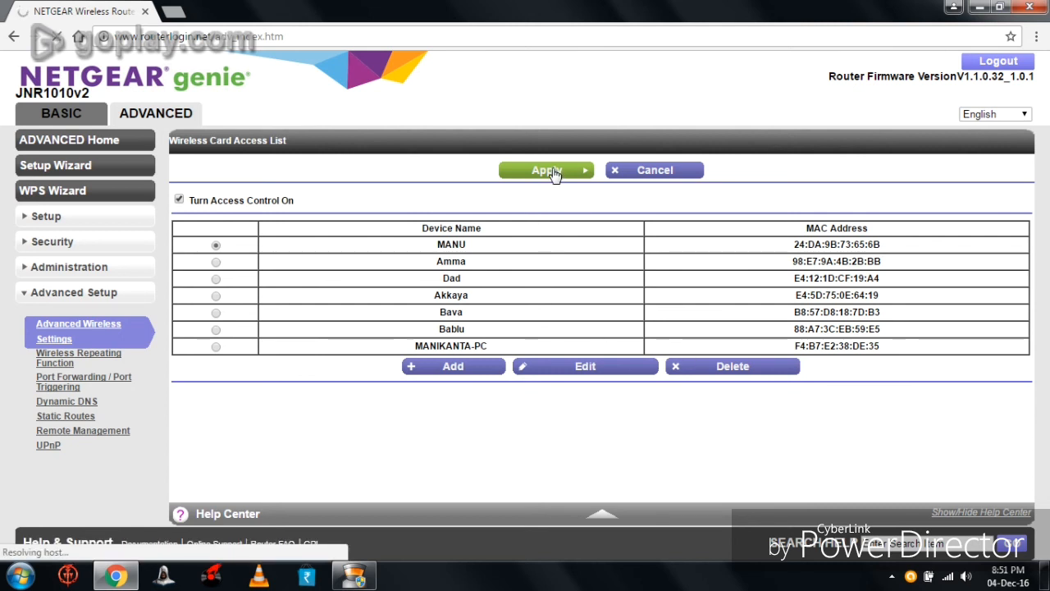
{"action": "left_click", "coordinate": [546, 169]}
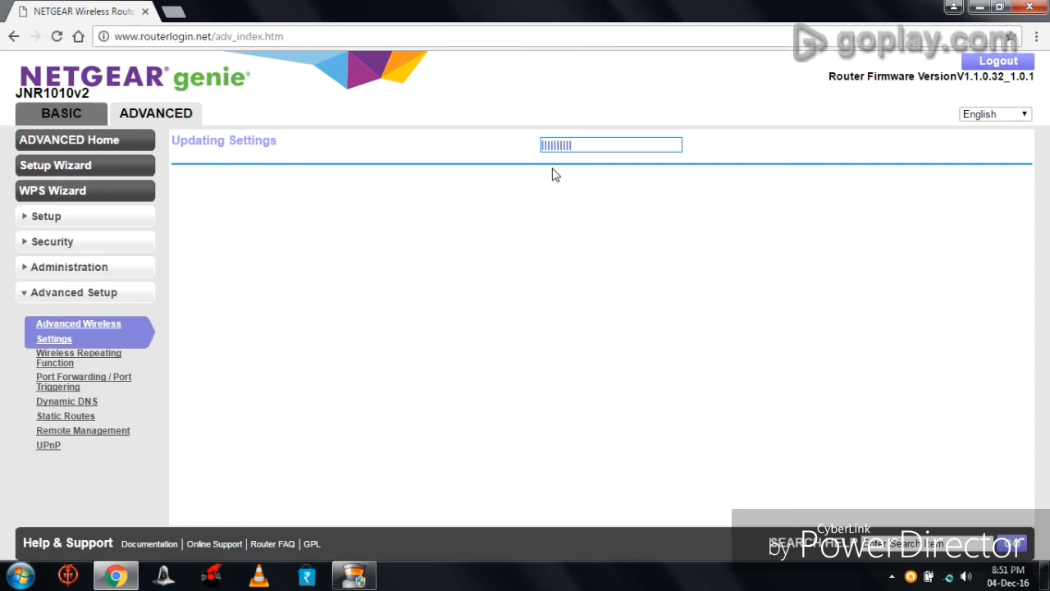
{"action": "mouse_move", "coordinate": [926, 527]}
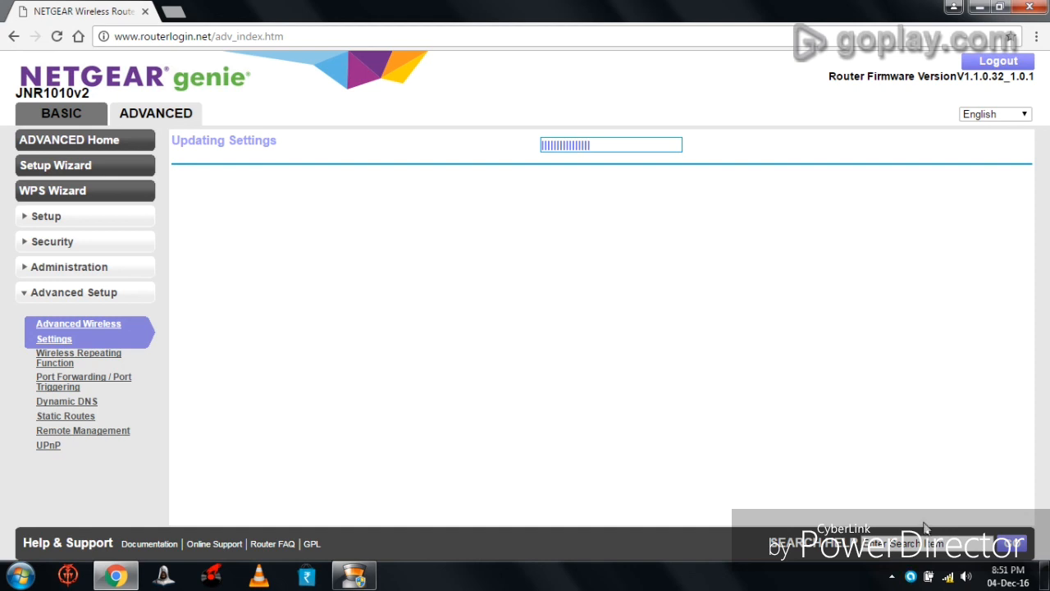
{"action": "mouse_move", "coordinate": [804, 427]}
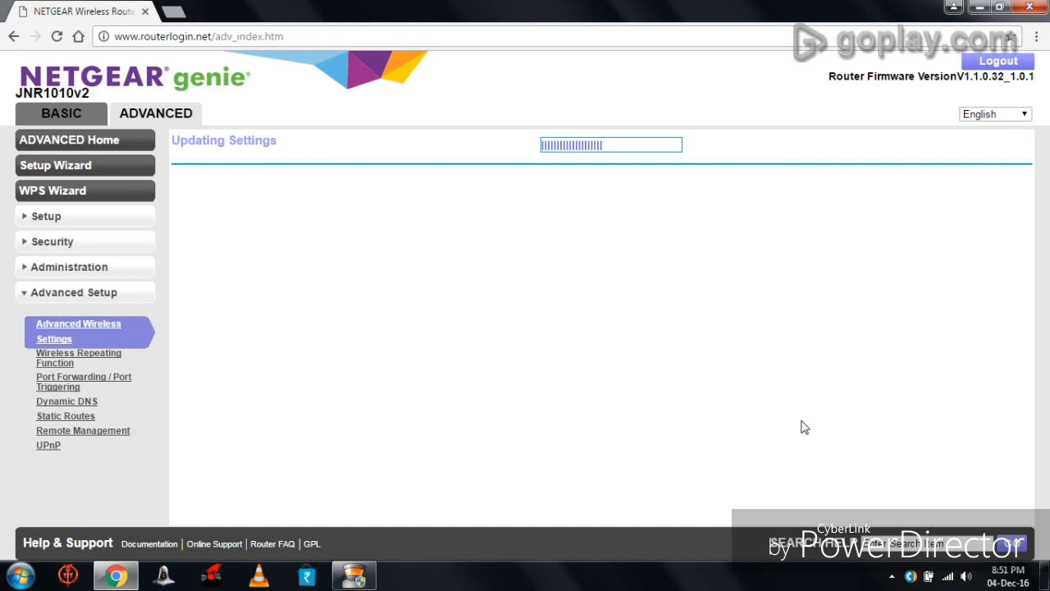
{"action": "mouse_move", "coordinate": [226, 169]}
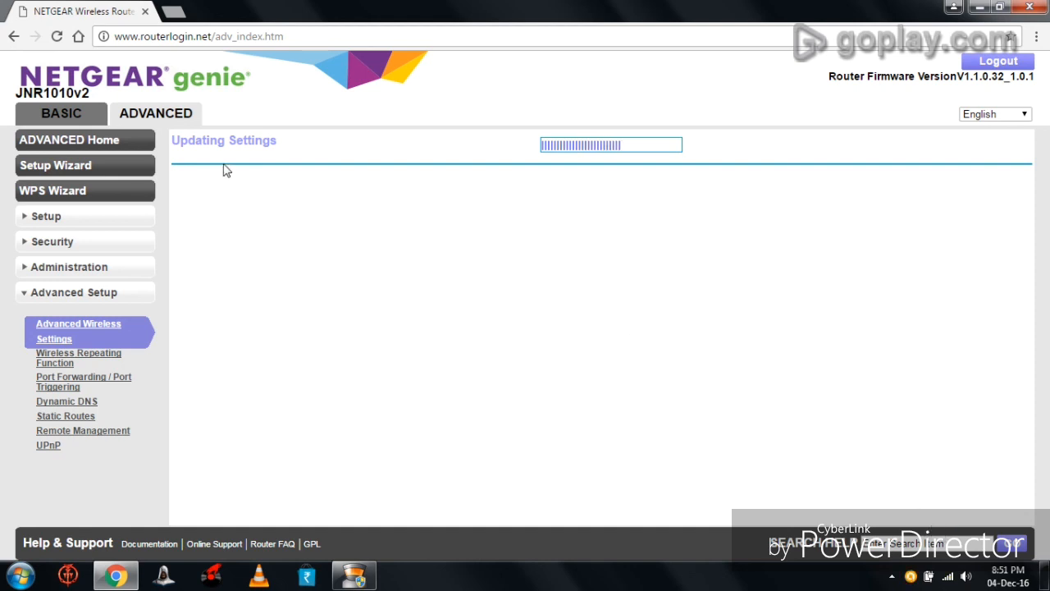
{"action": "mouse_move", "coordinate": [259, 164]}
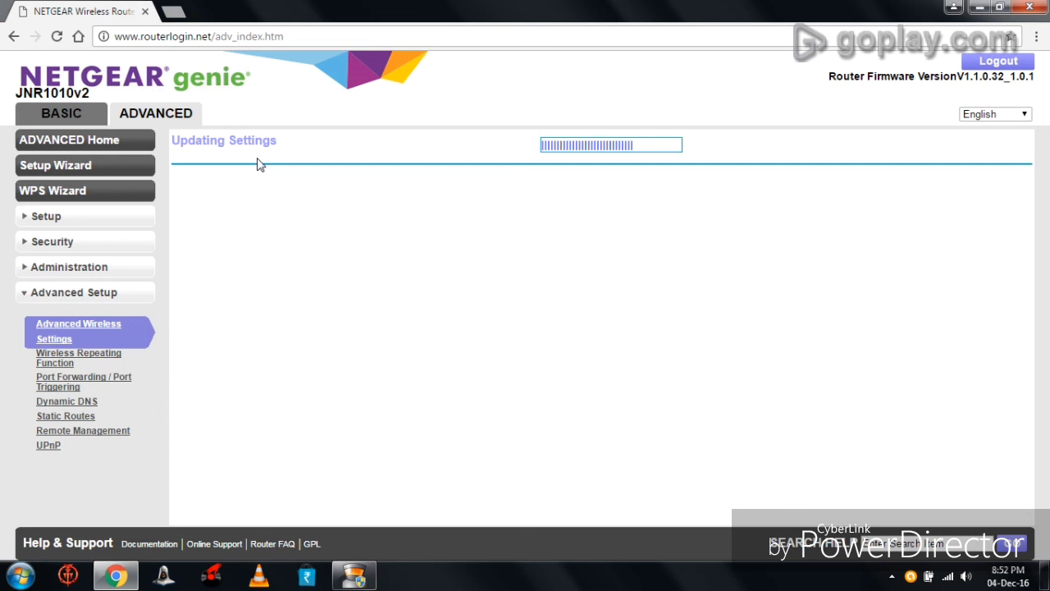
{"action": "mouse_move", "coordinate": [274, 179]}
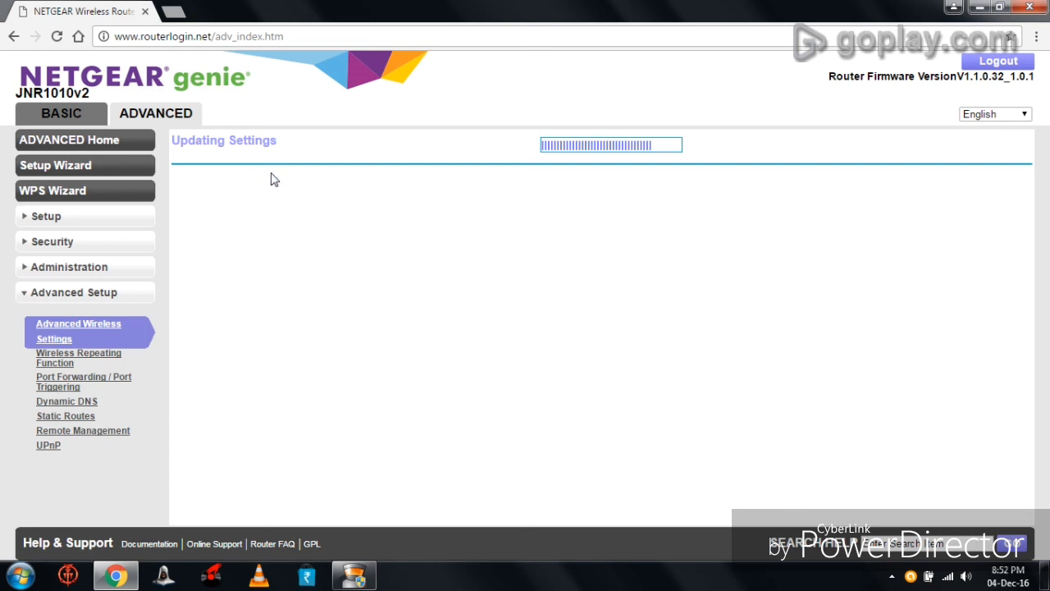
{"action": "mouse_move", "coordinate": [504, 282]}
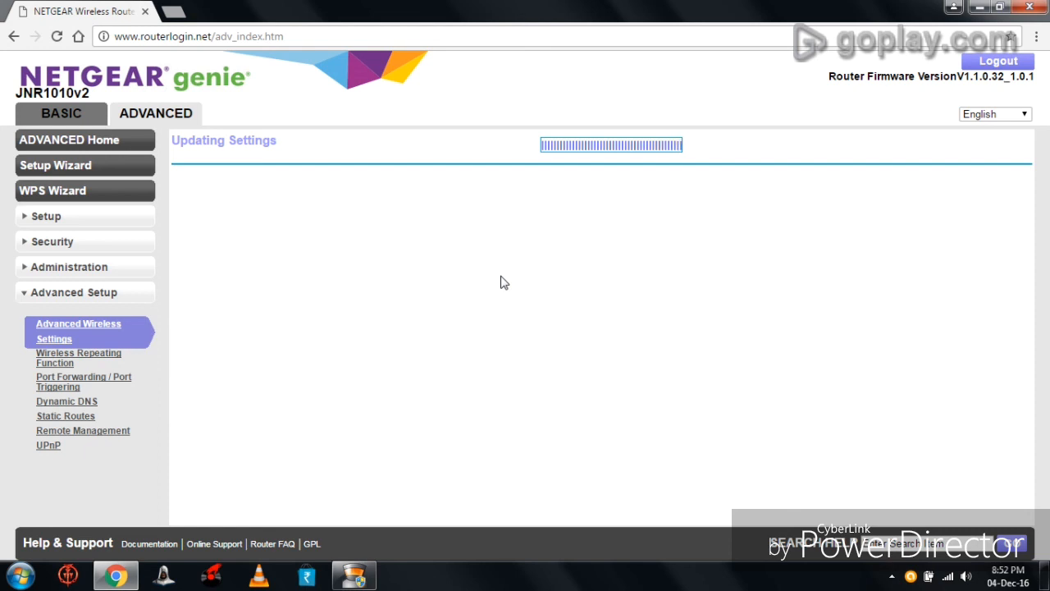
{"action": "mouse_move", "coordinate": [548, 264]}
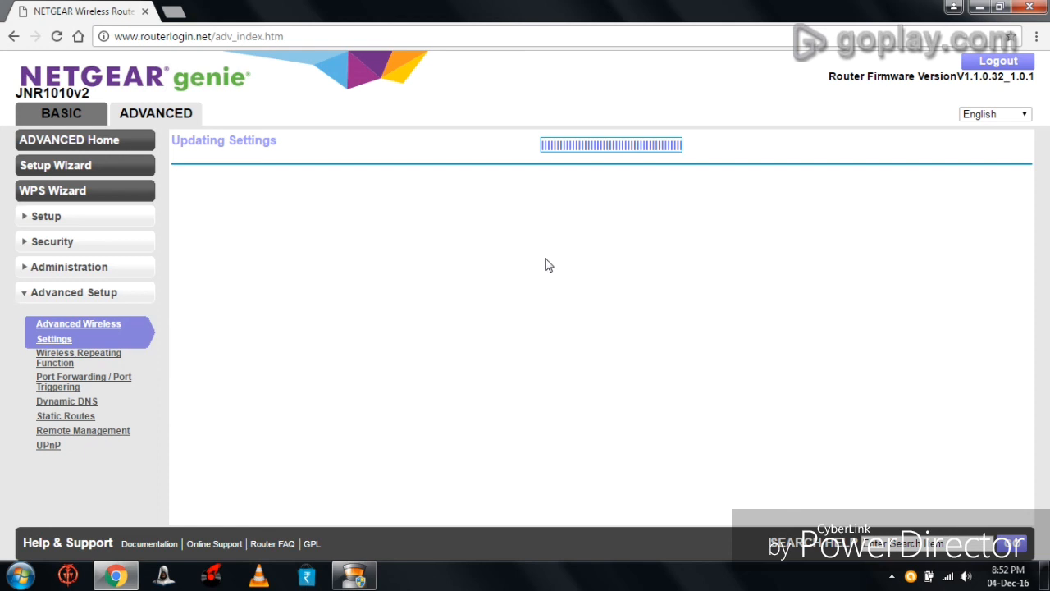
{"action": "mouse_move", "coordinate": [621, 246]}
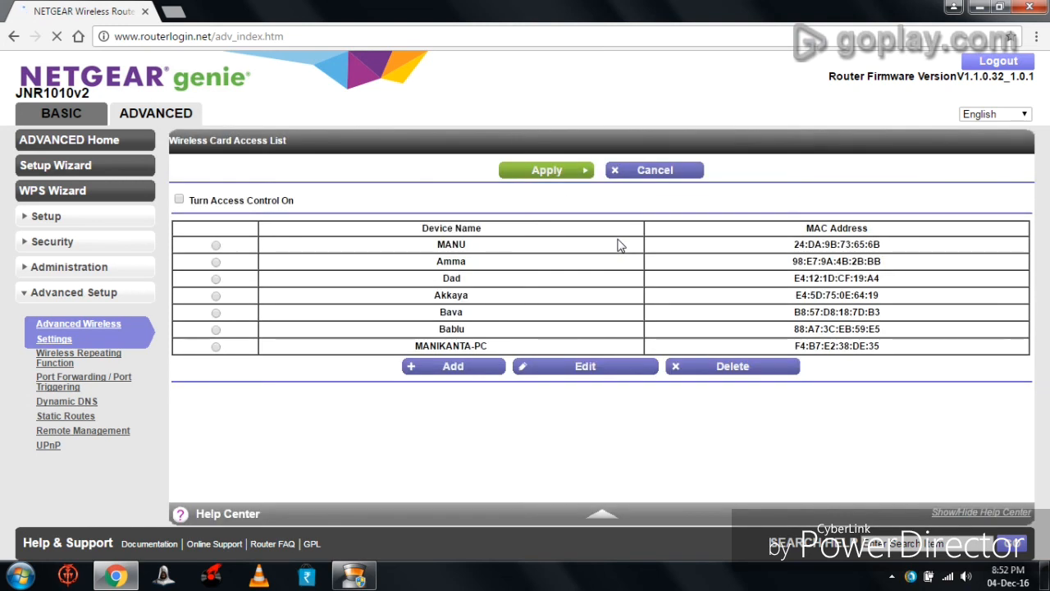
Confirm Turn Access Control On stays checked on the reloaded access list
{"action": "left_click", "coordinate": [179, 201]}
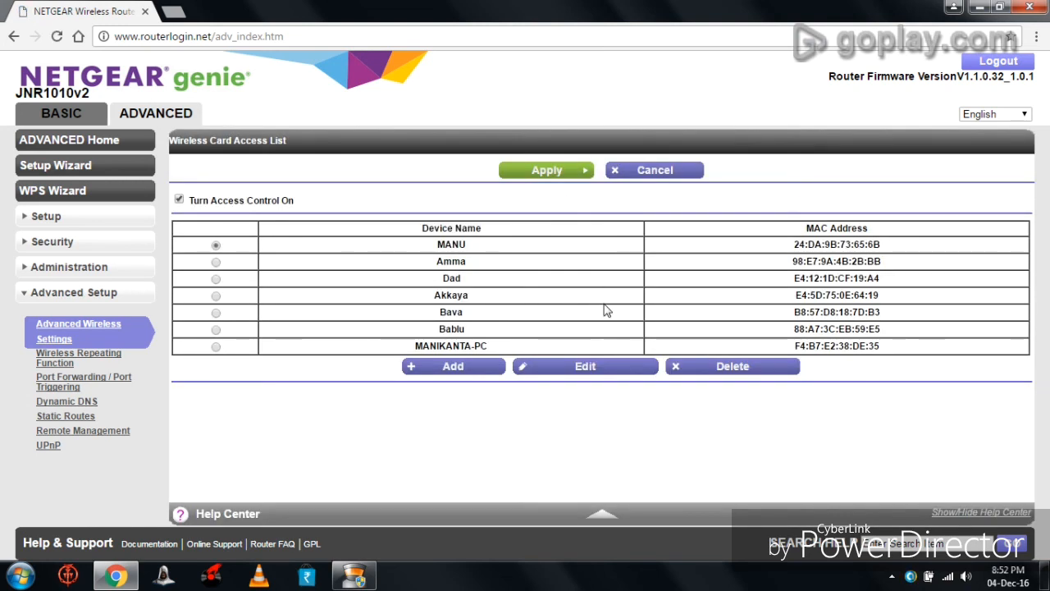